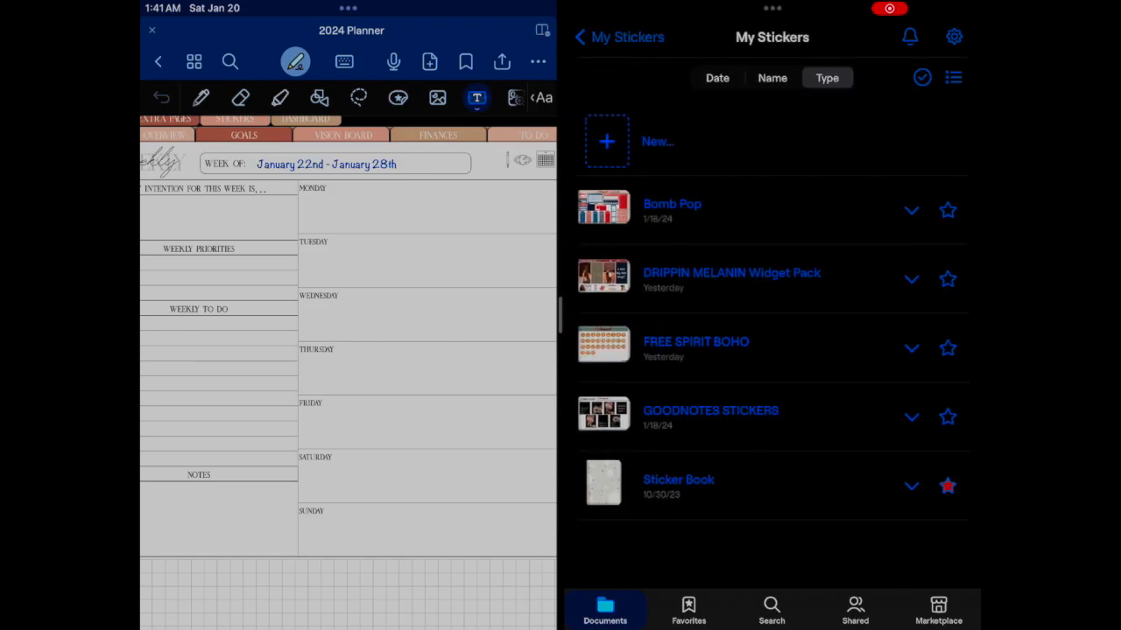
- Browse the DRIPPIN MELANIN Widget Pack pages and switch both panes to lasso selection
click(732, 273)
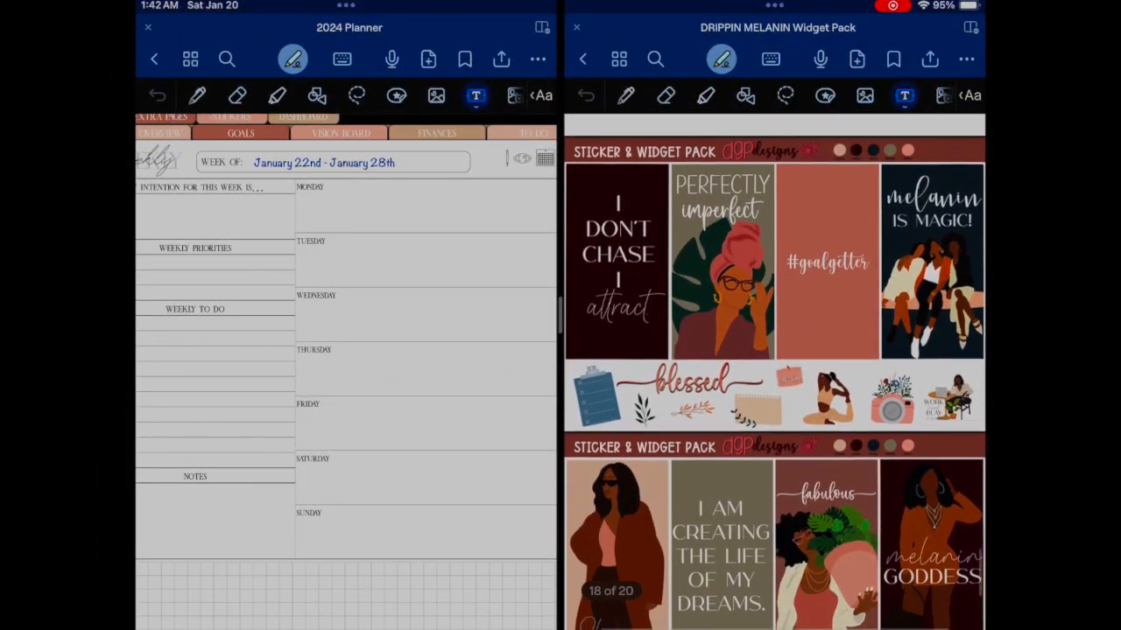
scroll(down, 3)
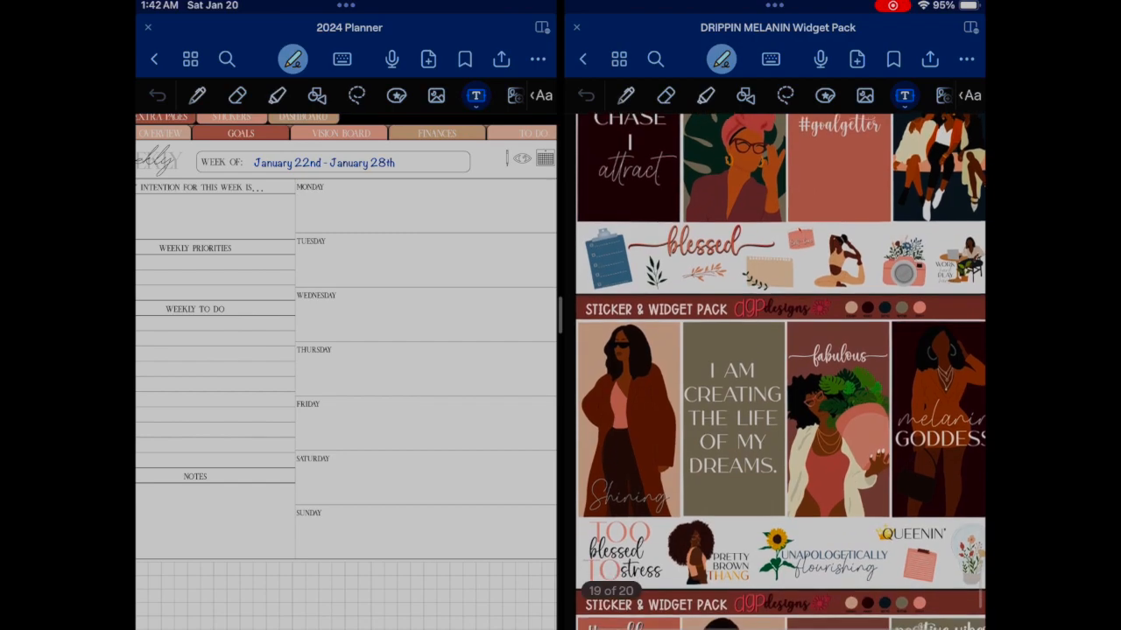
scroll(down, 3)
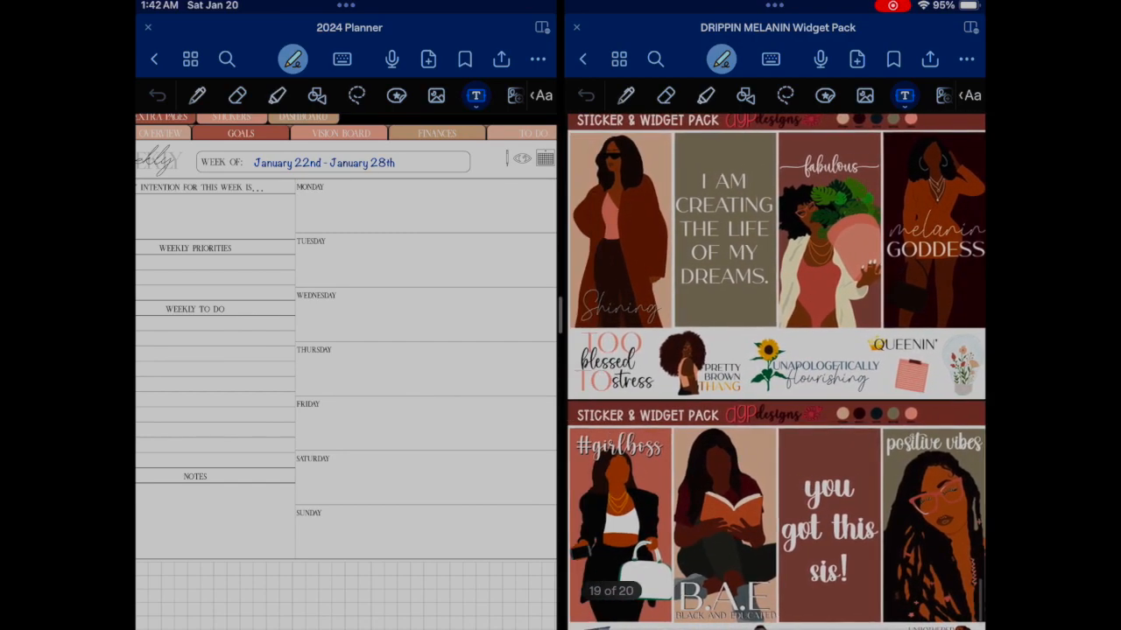
scroll(down, 3)
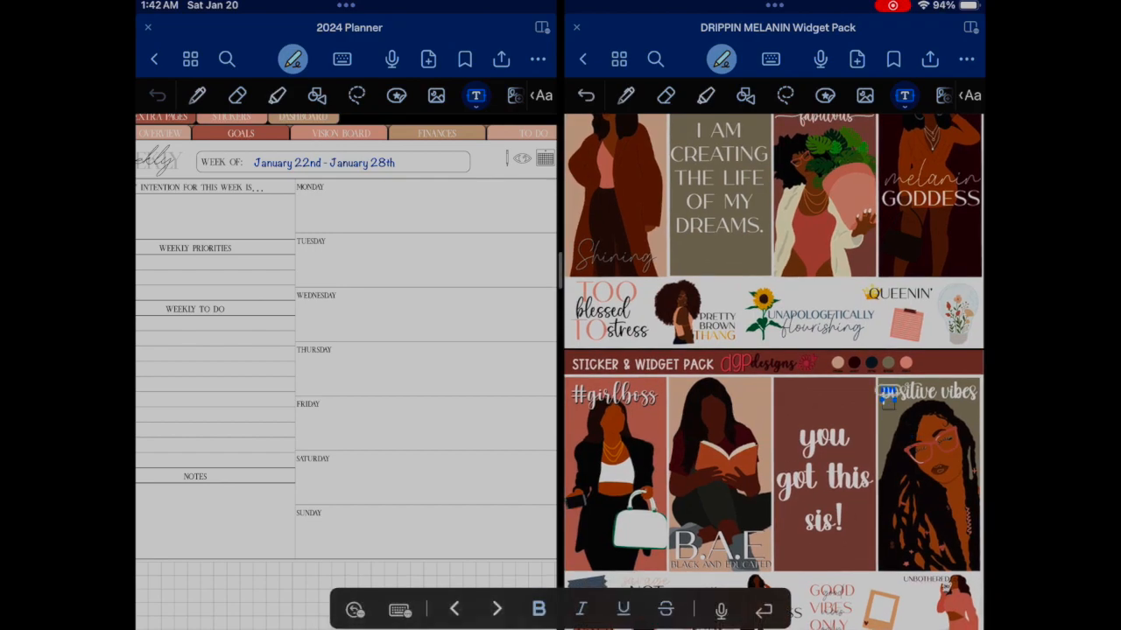
click(785, 95)
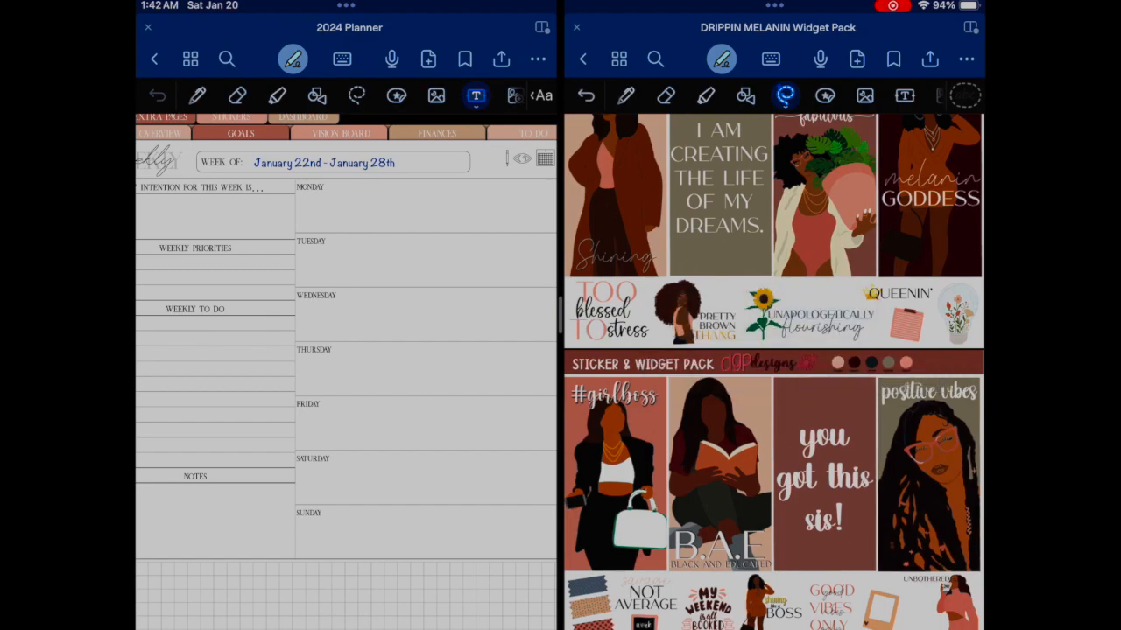
scroll(down, 3)
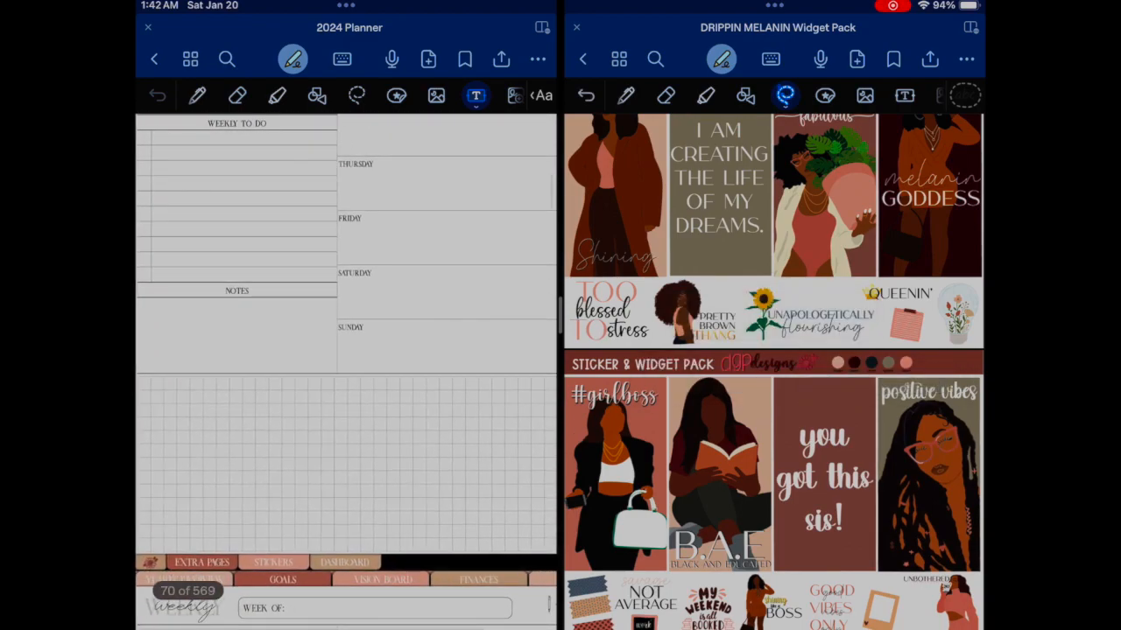
click(357, 94)
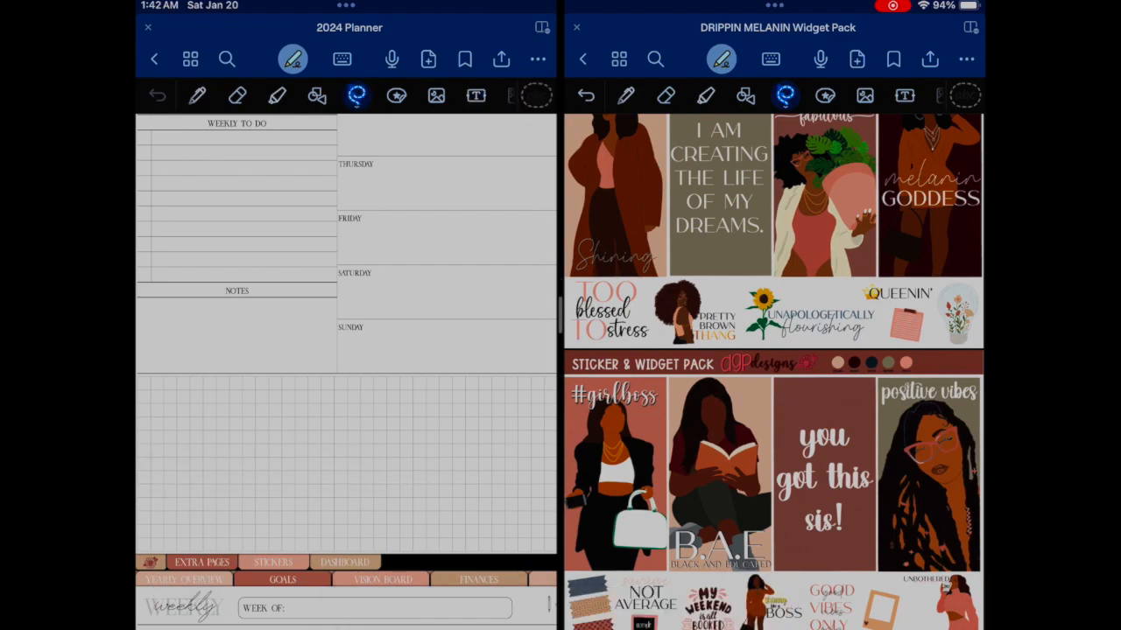
- Drag the 'positive vibes' sticker into the planner and paste the 'you got this sis!' sticker
drag(149, 361, 252, 550)
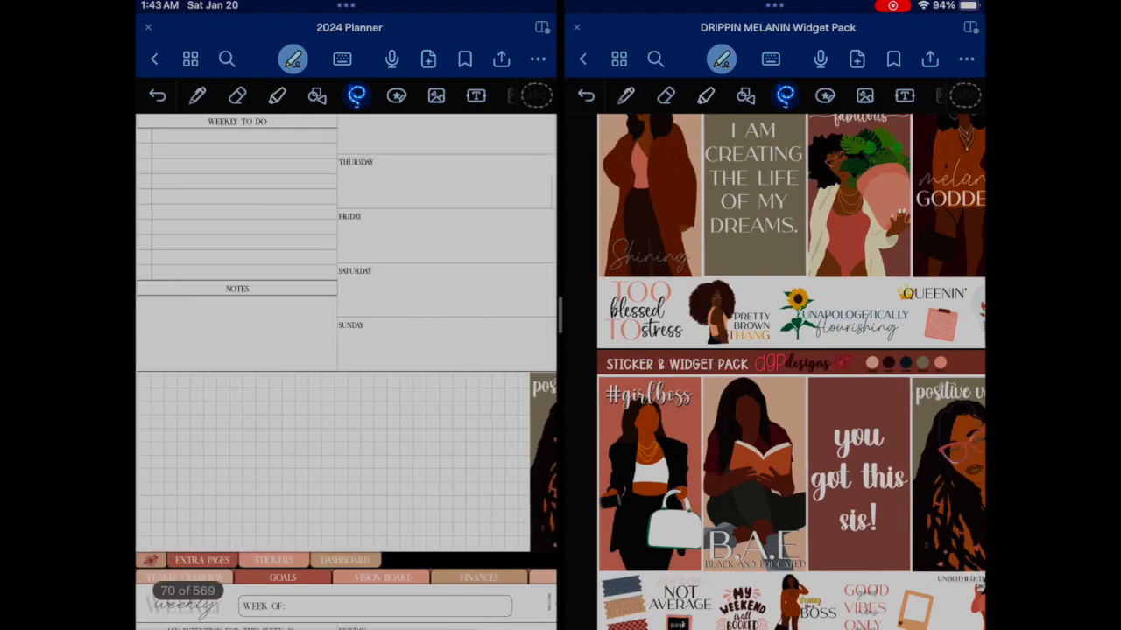
scroll(up, 3)
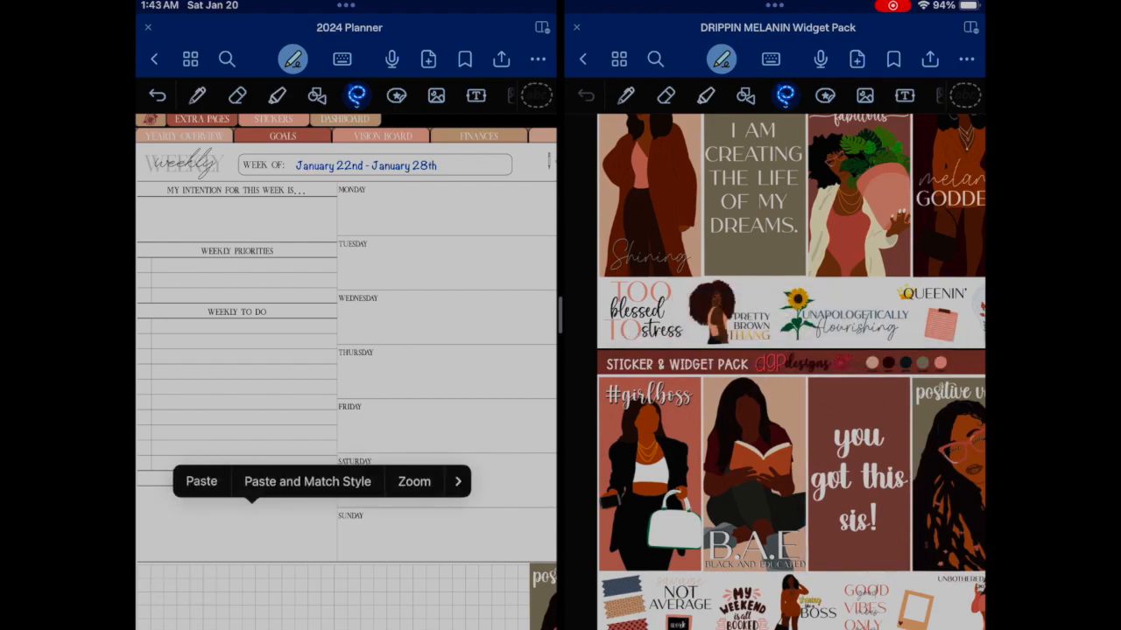
click(201, 480)
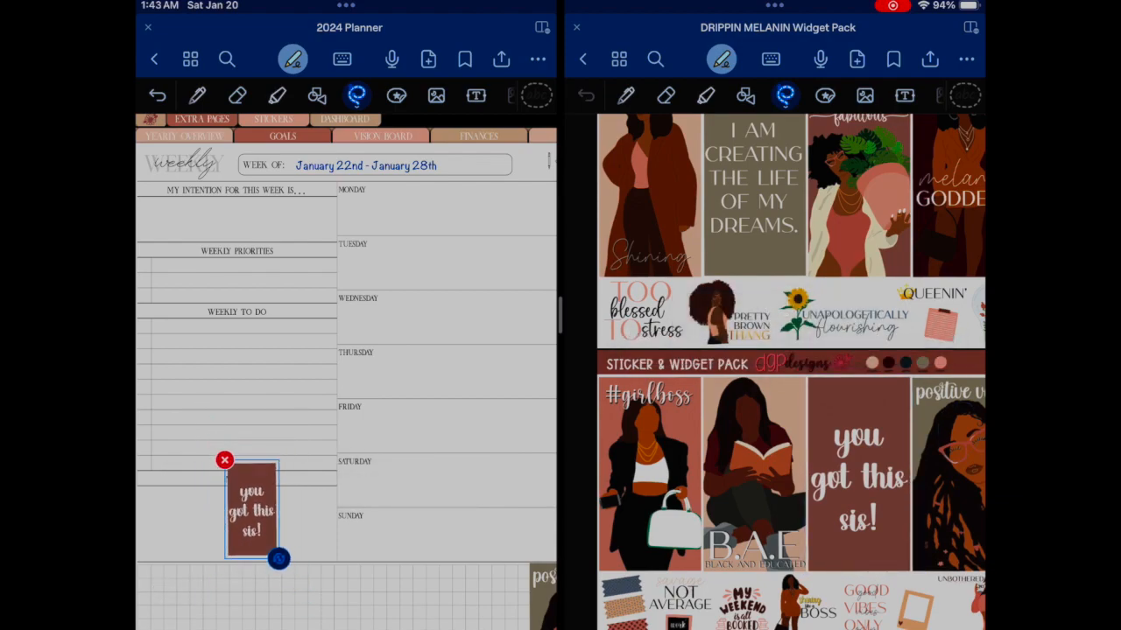
- Move the 'you got this sis!' sticker down to the page's left edge near Notes
drag(252, 511, 314, 526)
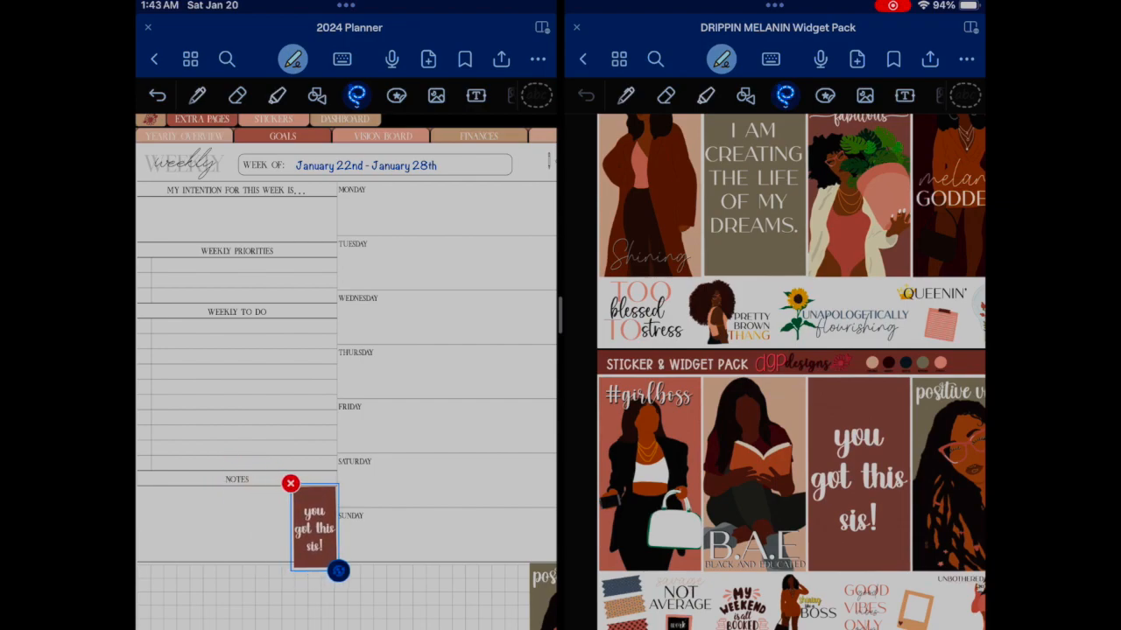
drag(315, 525, 157, 517)
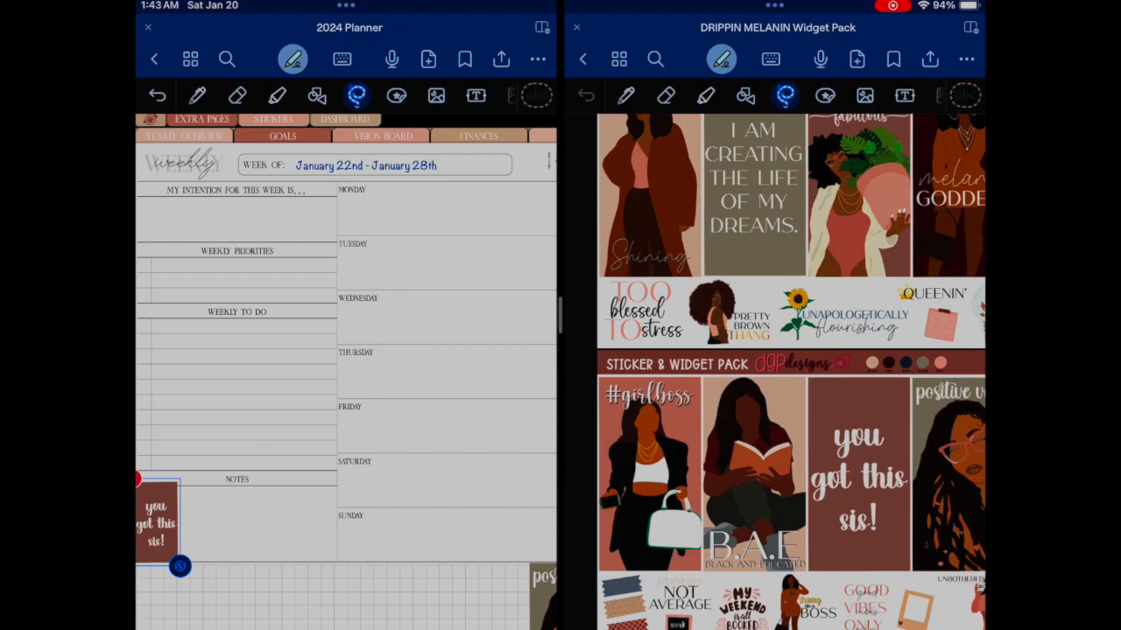
click(156, 522)
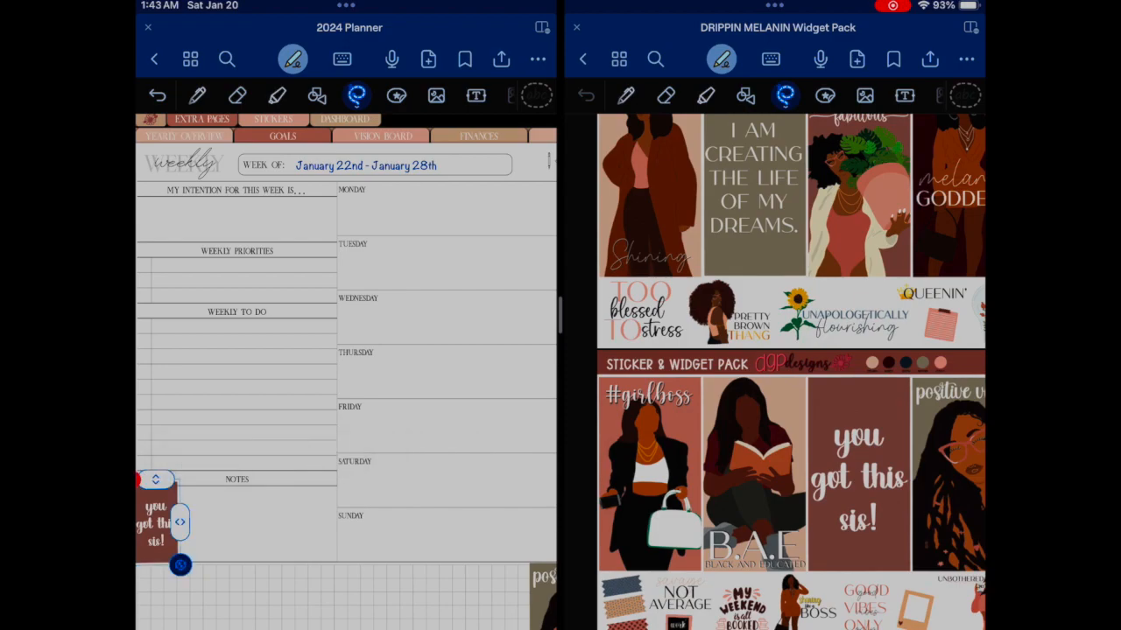
scroll(down, 3)
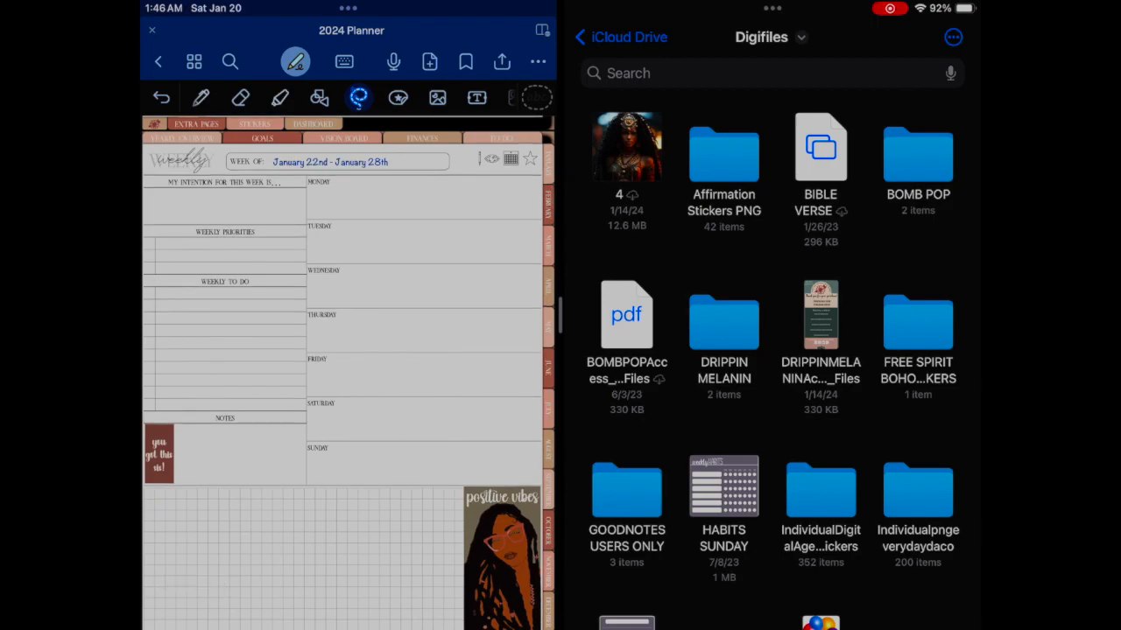
- Scroll the Digifiles folder to reach the Affirmation Stickers PNG folder
scroll(down, 3)
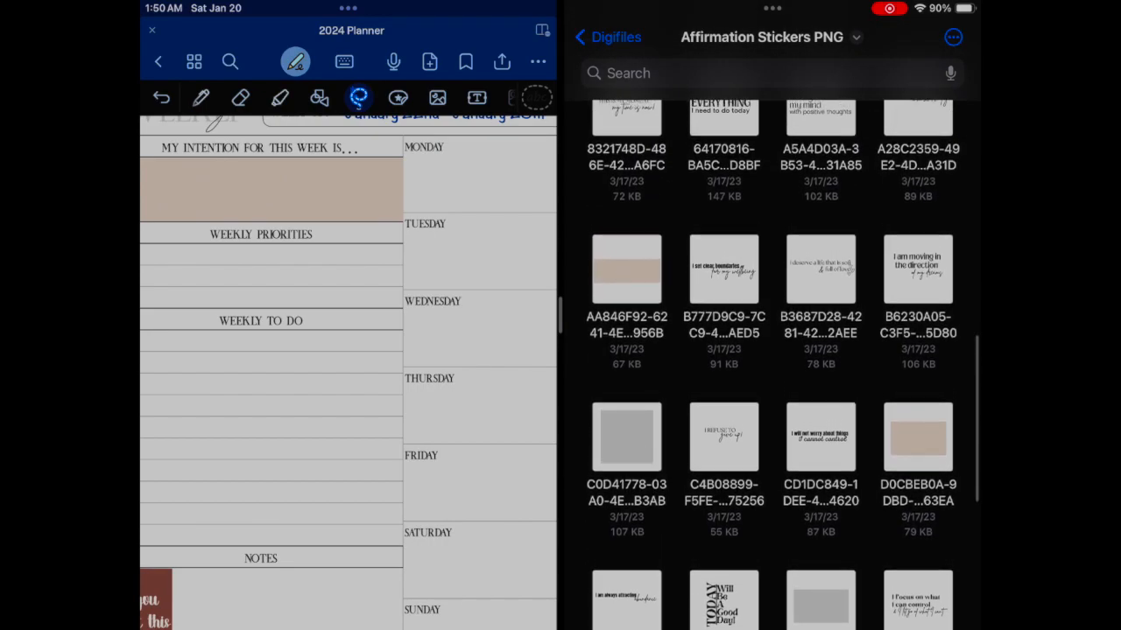
- Scroll the Affirmation Stickers PNG folder to the 'I breathe in confidence' image
scroll(down, 3)
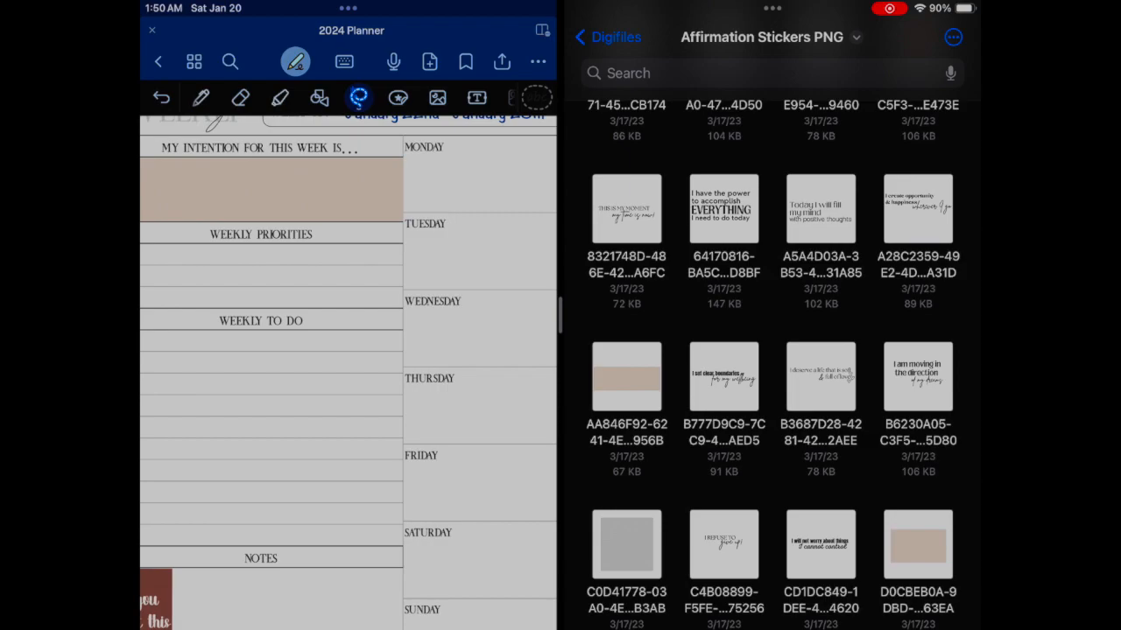
scroll(down, 3)
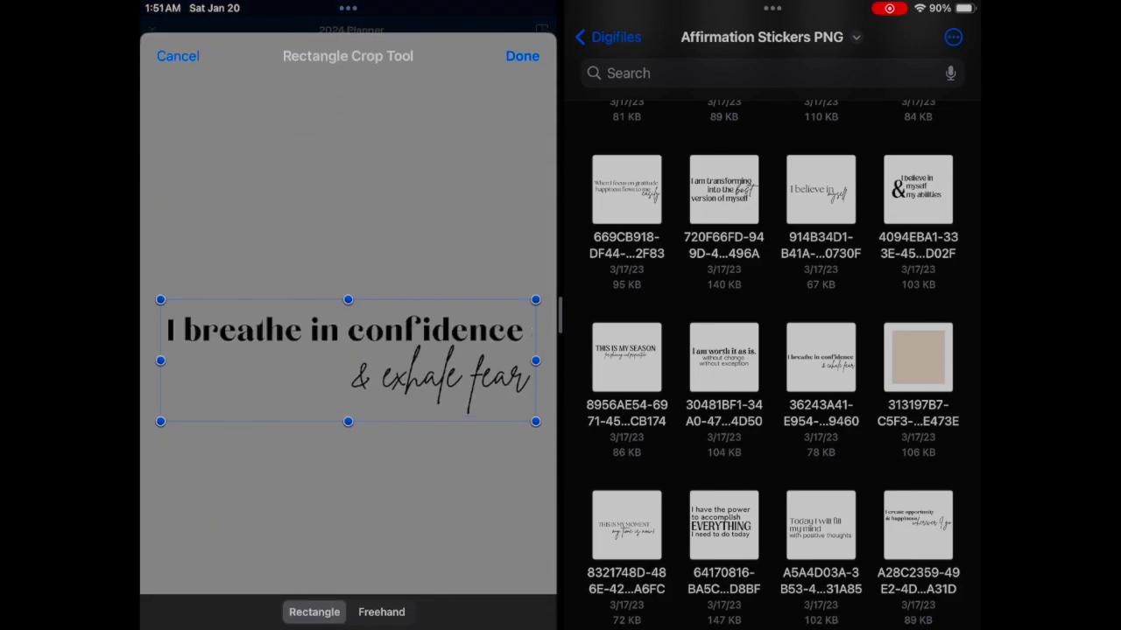
- Crop the 'I breathe in confidence & exhale fear' image tightly around its text and confirm
click(521, 56)
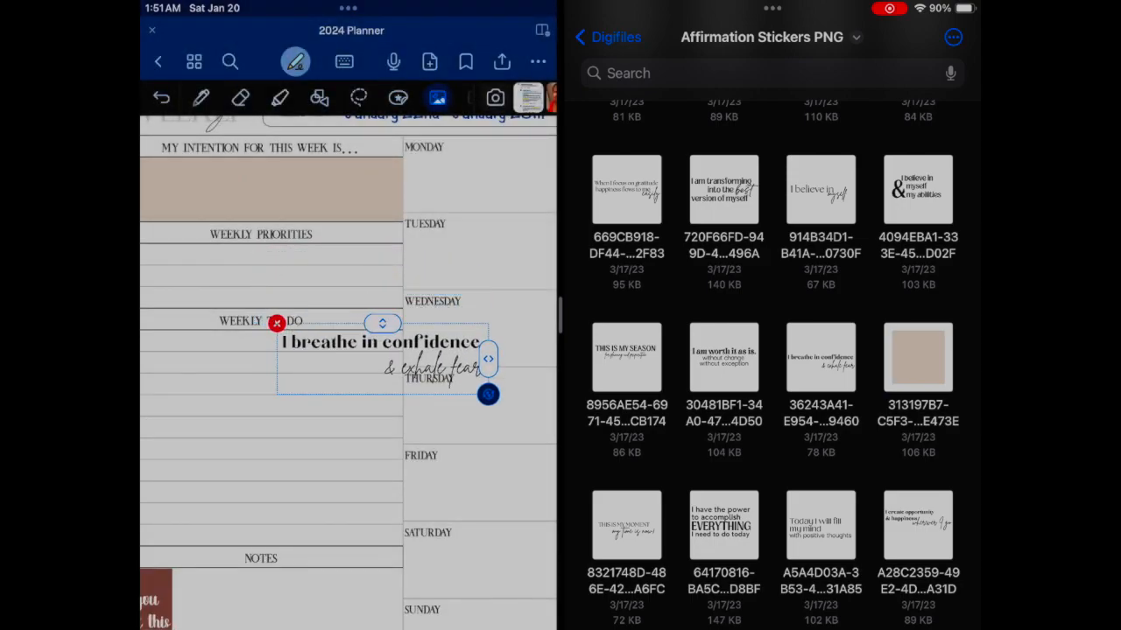
click(277, 322)
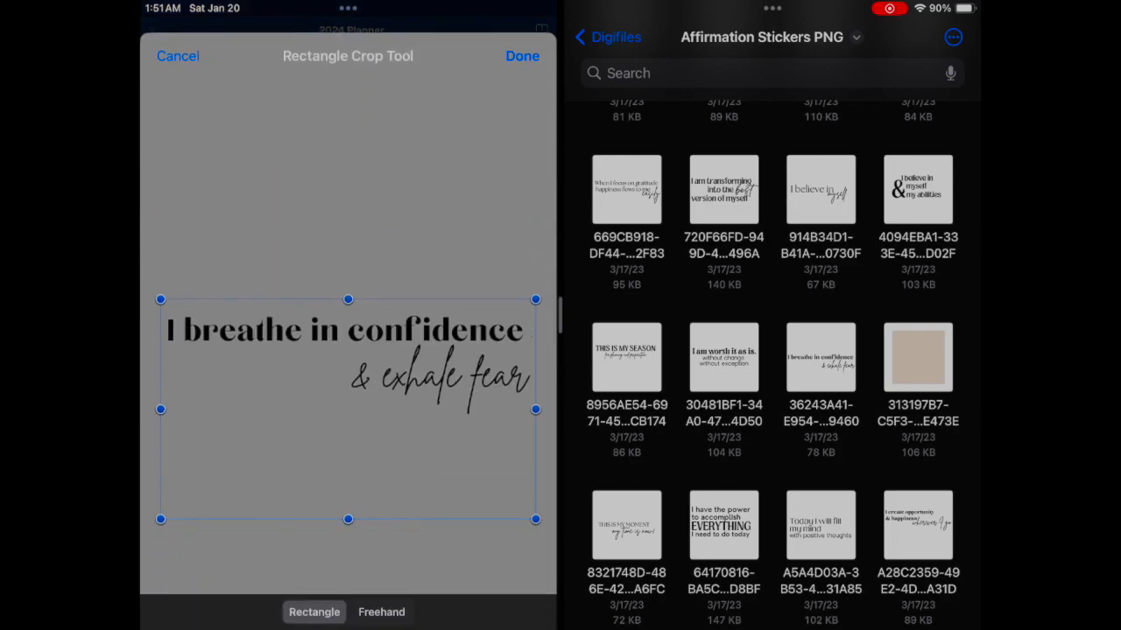
drag(347, 518, 347, 414)
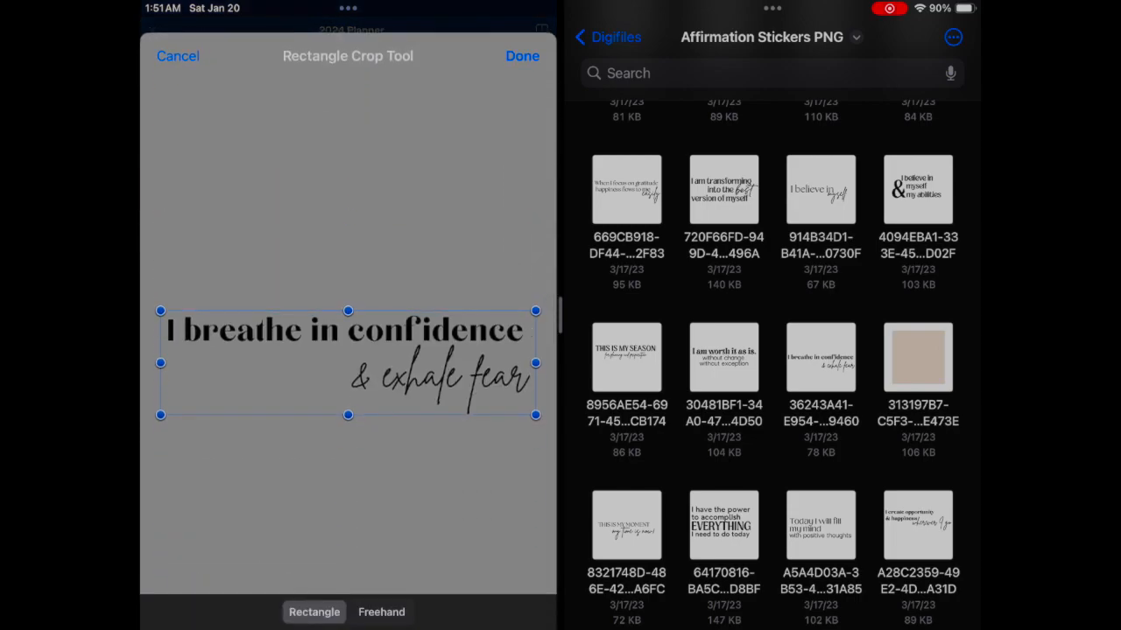
click(522, 54)
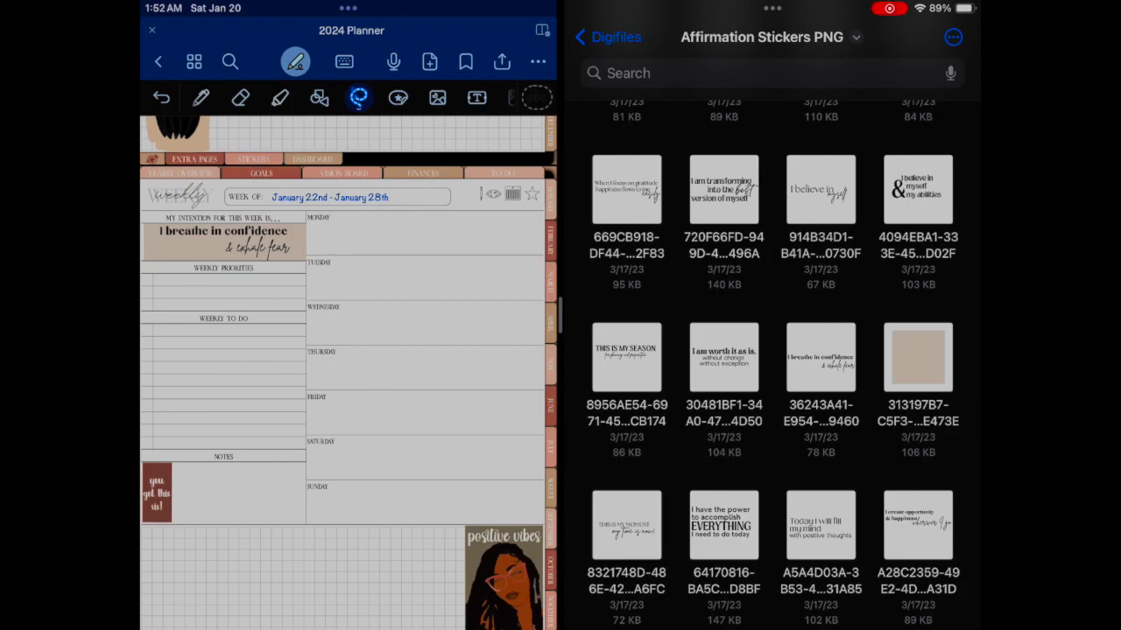
- Lasso the row of date numbers 22 through 28 on the CALENDARNUMBERS page
click(476, 98)
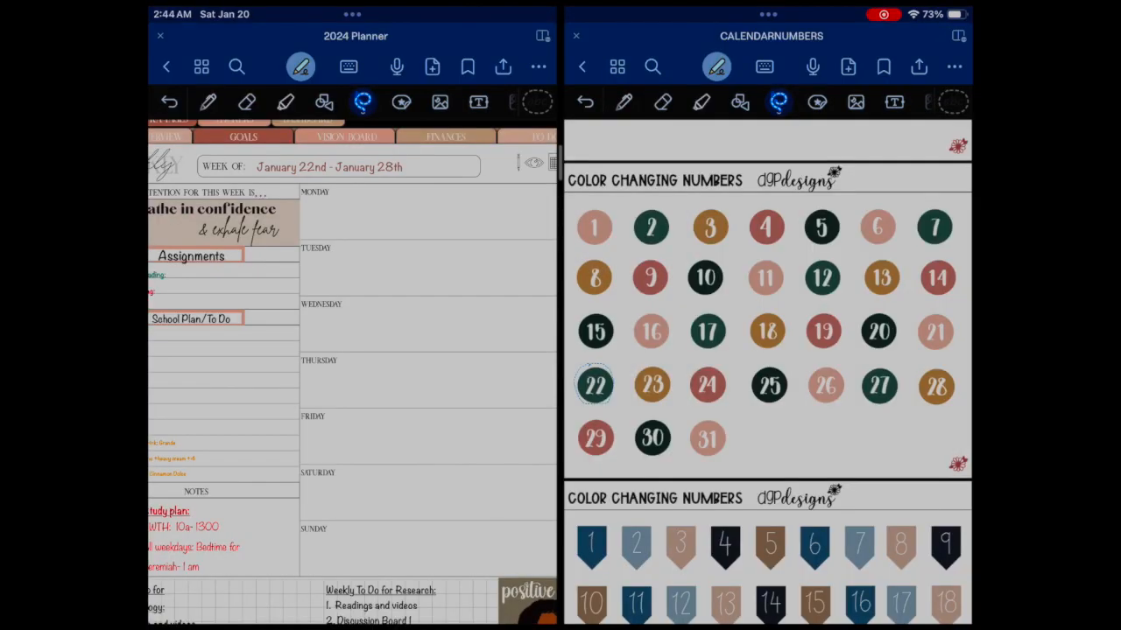
drag(595, 385, 866, 400)
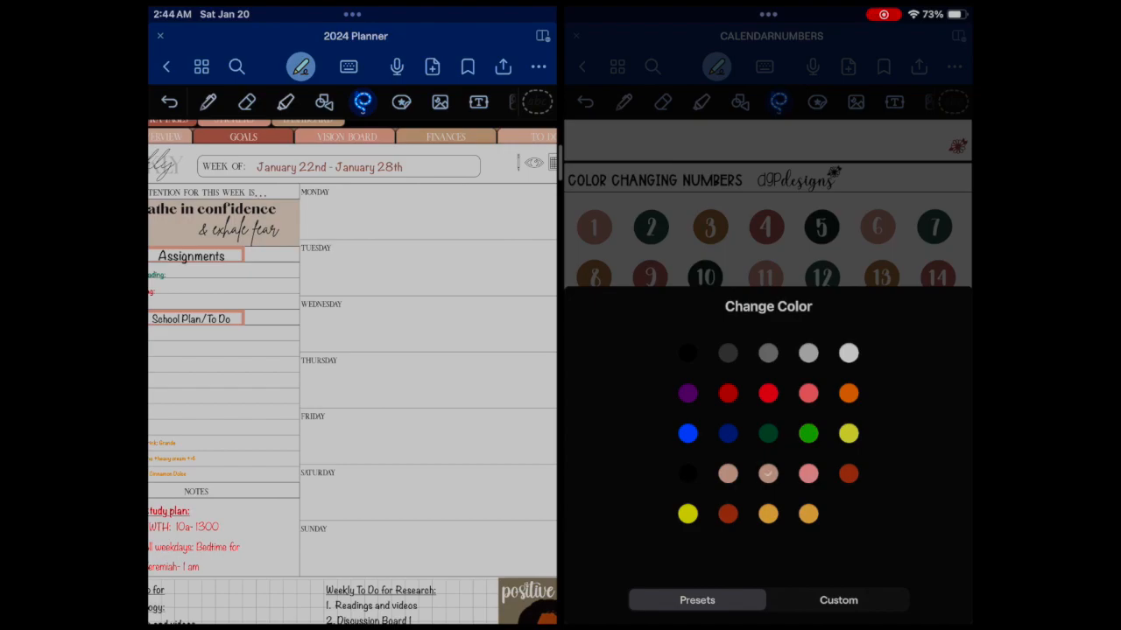
- Dismiss the Change Color popup so the lassoed numbers can be dragged over
click(837, 599)
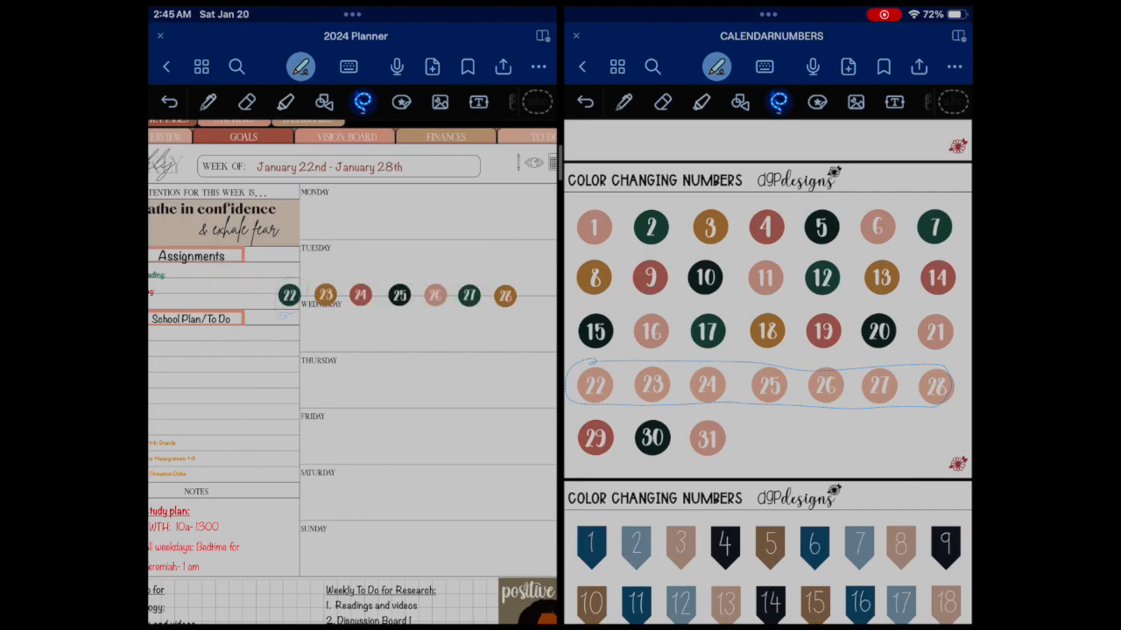
- Move the 22 date number down beside the Monday heading
click(362, 101)
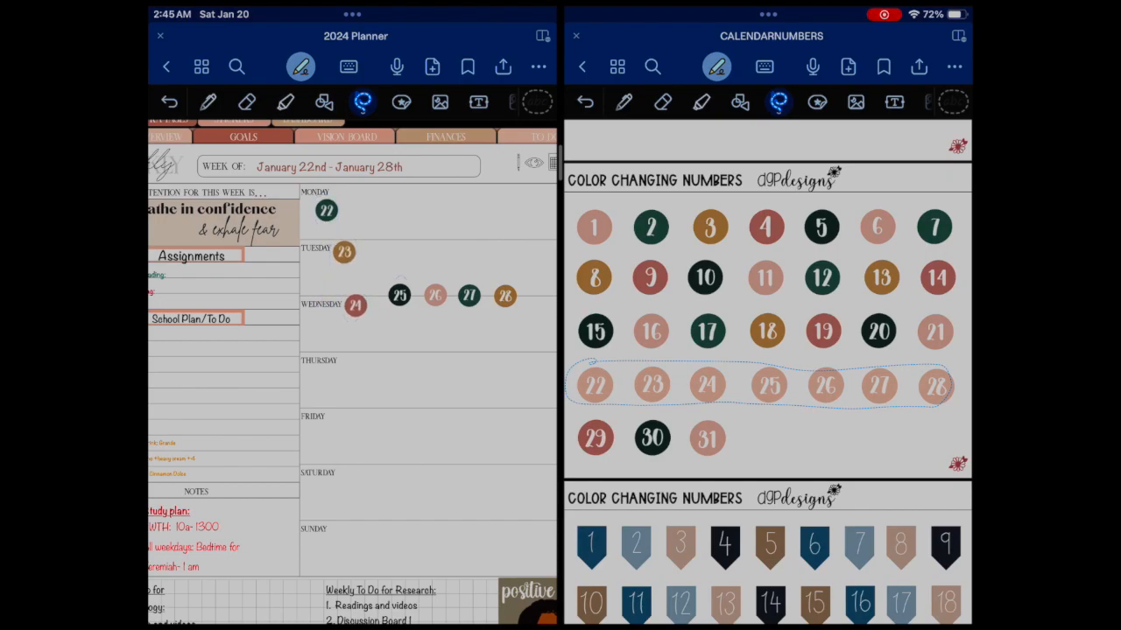
drag(399, 294, 350, 361)
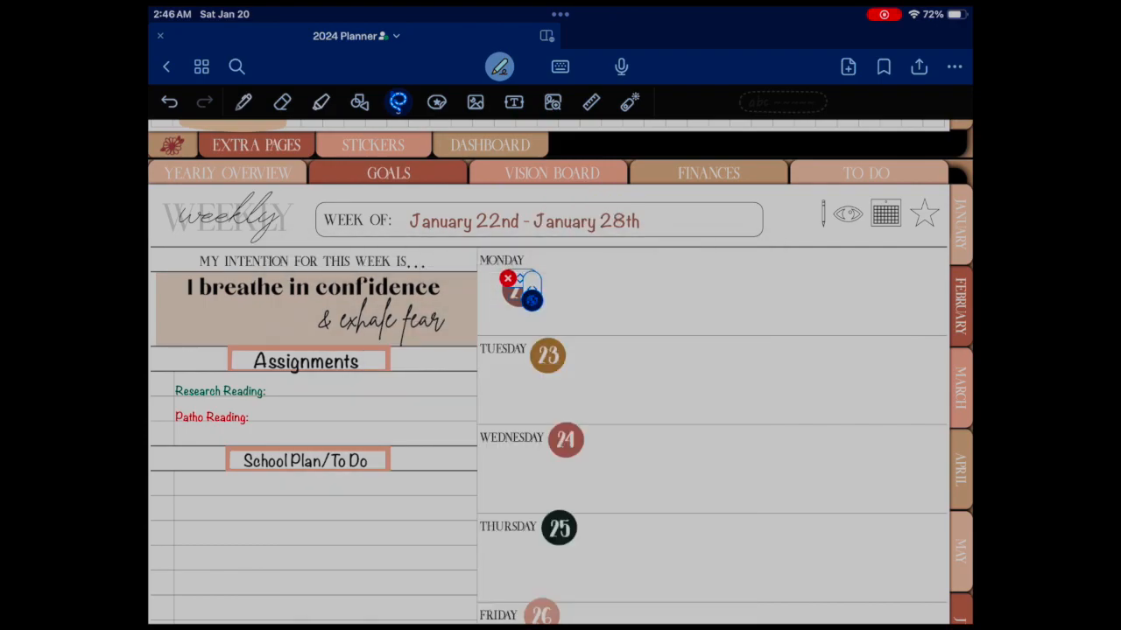
- Select the Tuesday 23 circle and recolour it dark red to match Wednesday
click(522, 289)
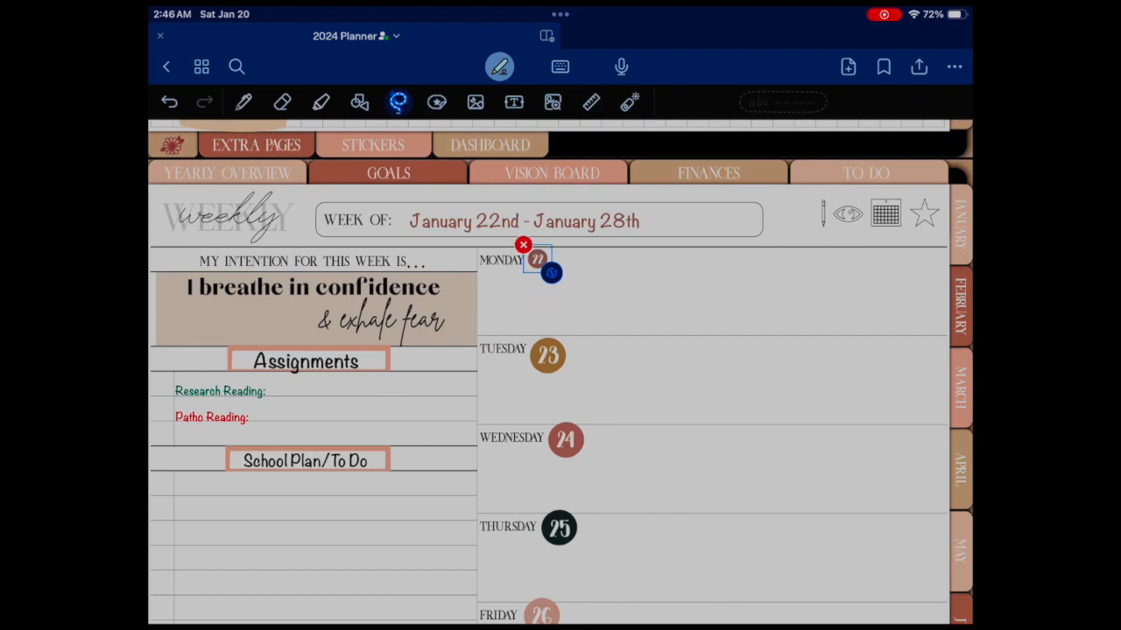
click(536, 259)
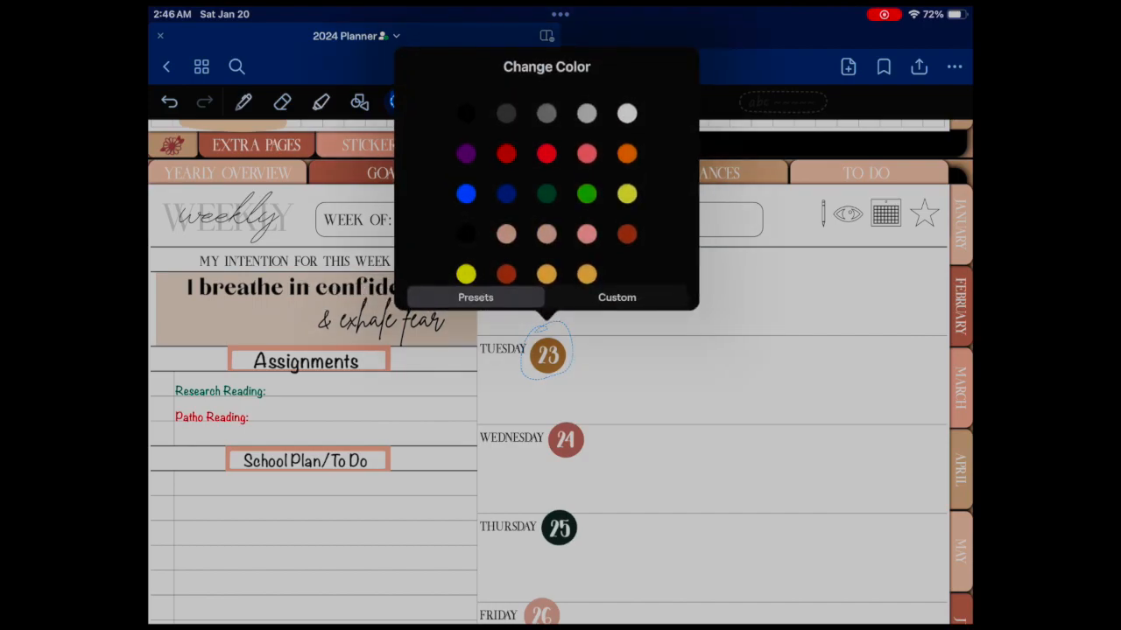
click(547, 234)
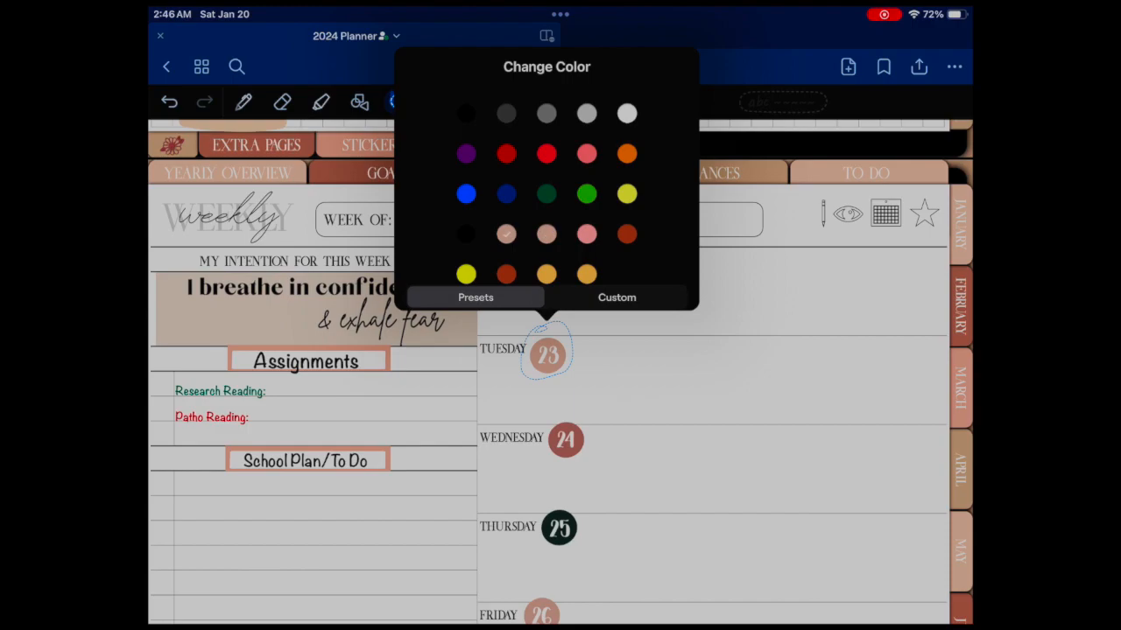
click(616, 297)
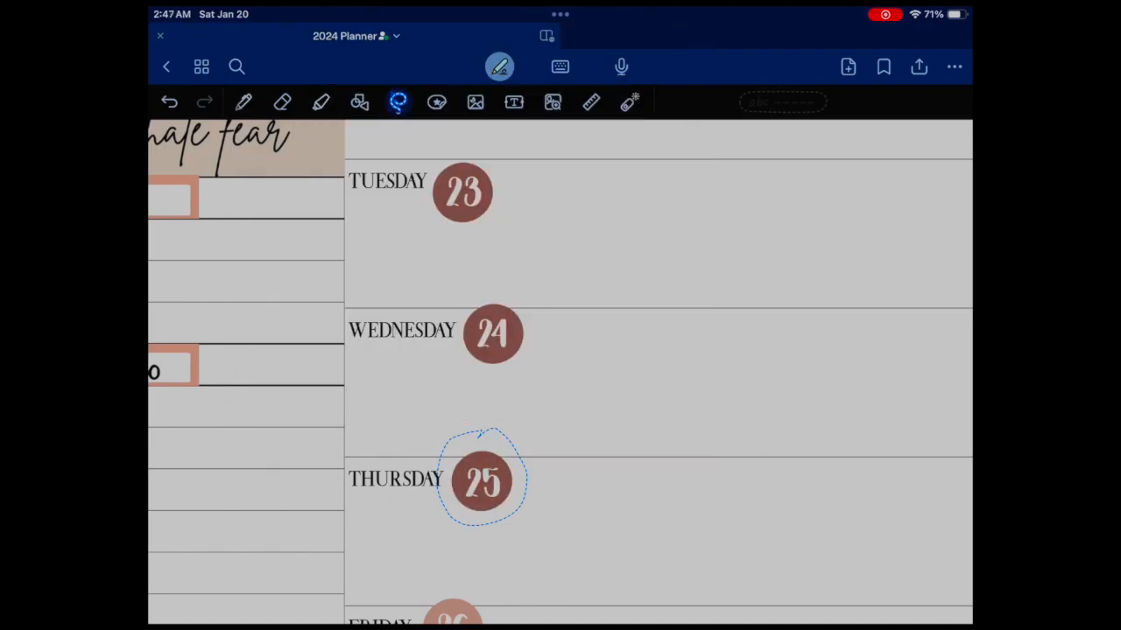
- Recolour the Friday 26 date circle dark red to match the rest of the week
scroll(down, 3)
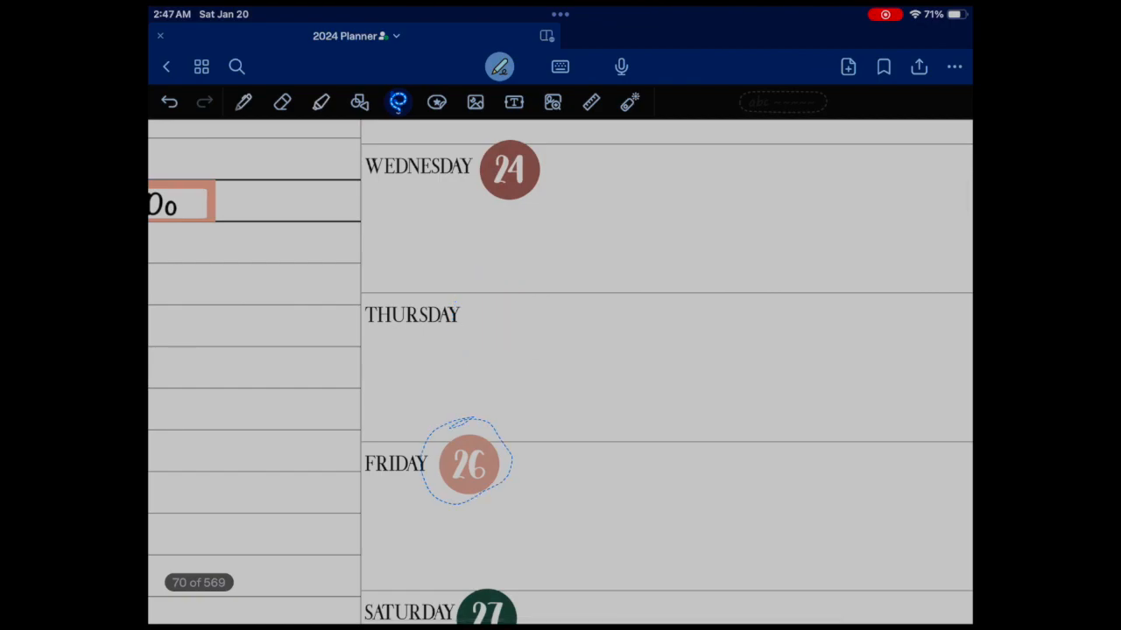
click(469, 462)
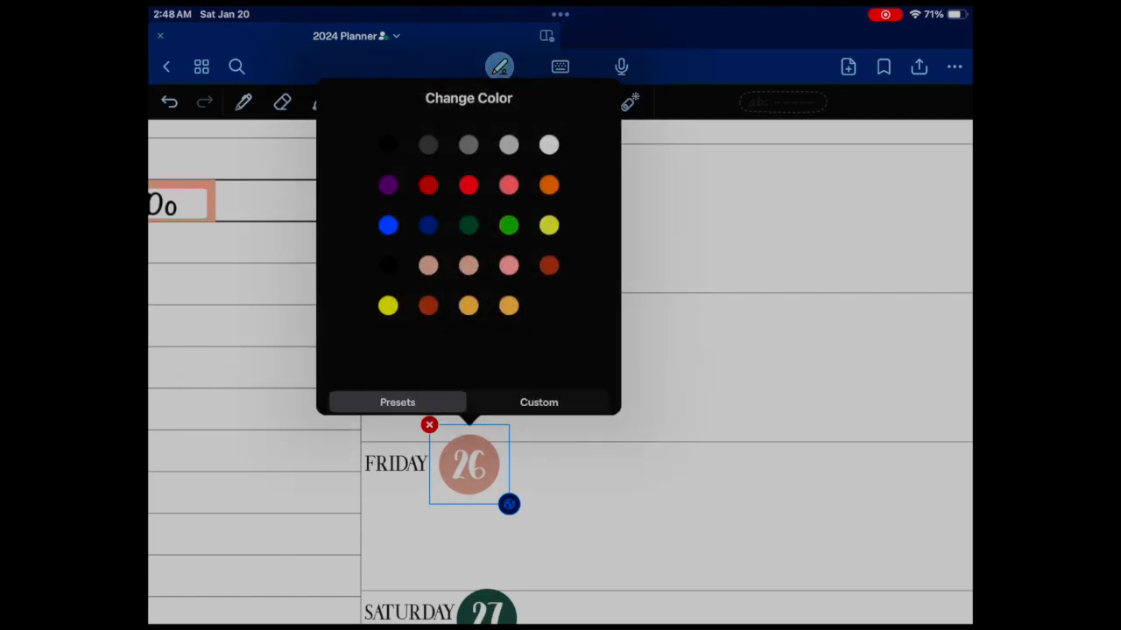
click(539, 401)
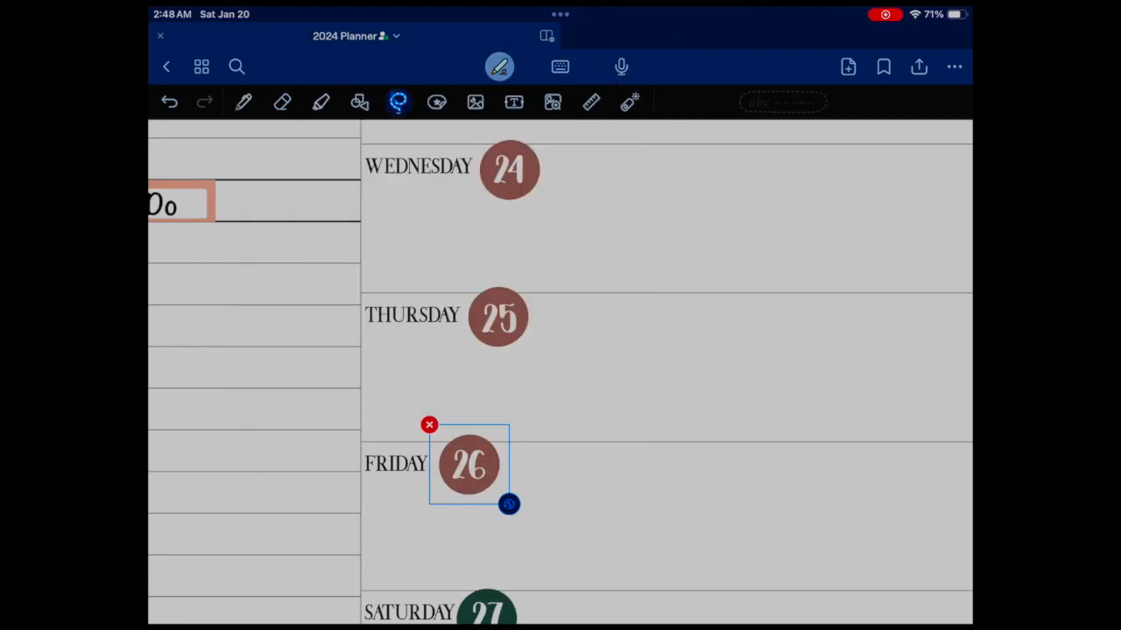
scroll(down, 3)
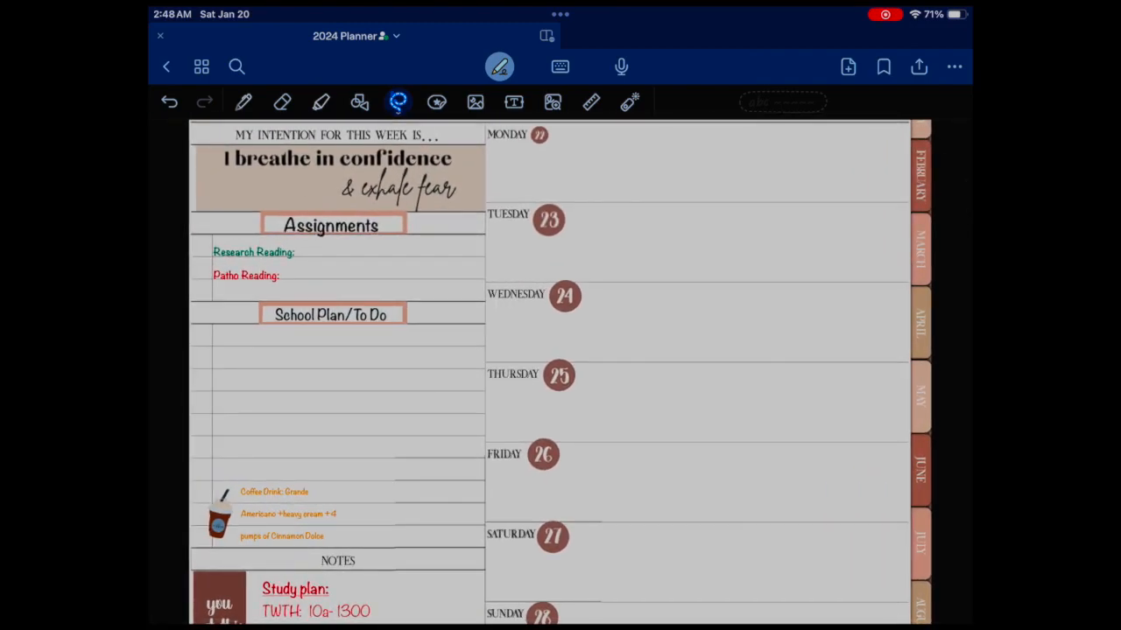
- Shrink the Tuesday and Wednesday date circles to Monday's small size
click(548, 220)
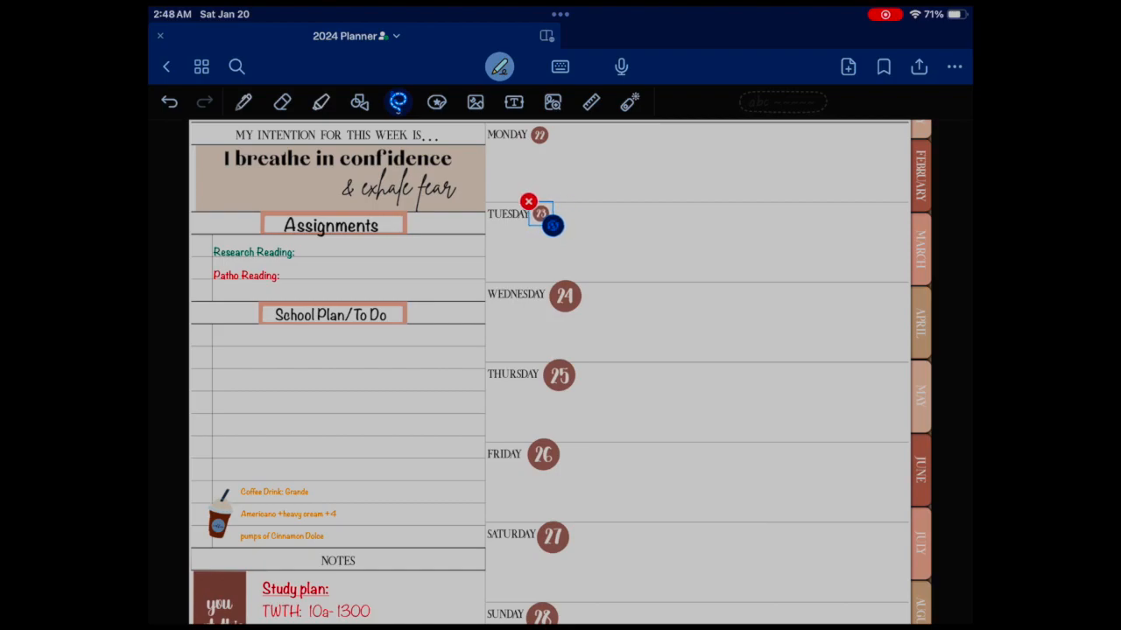
drag(546, 225, 574, 306)
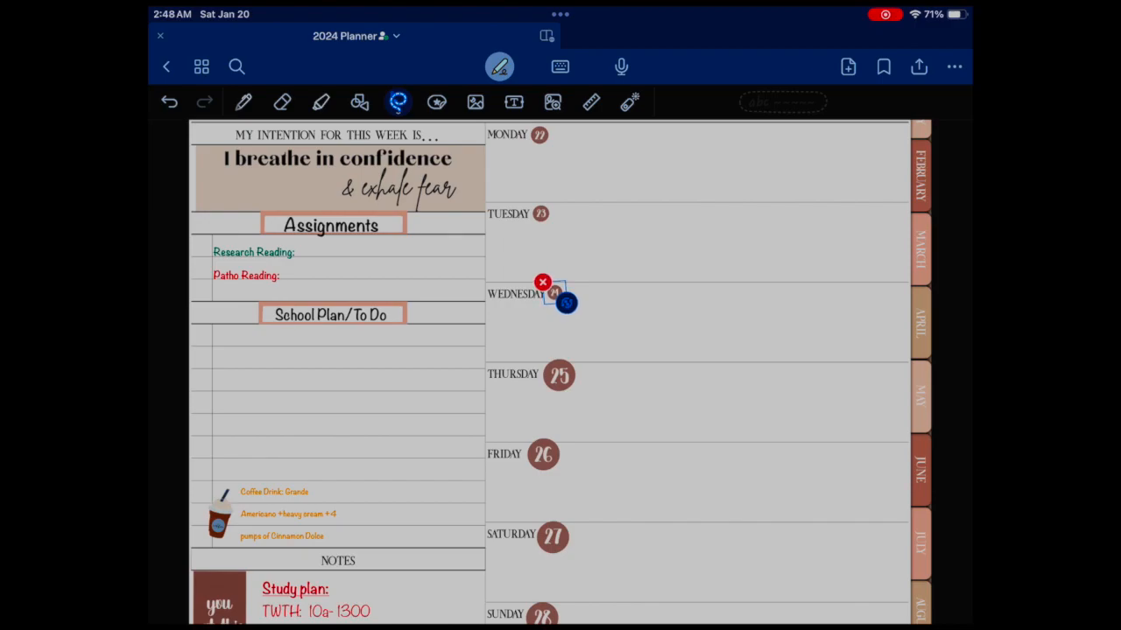
click(542, 282)
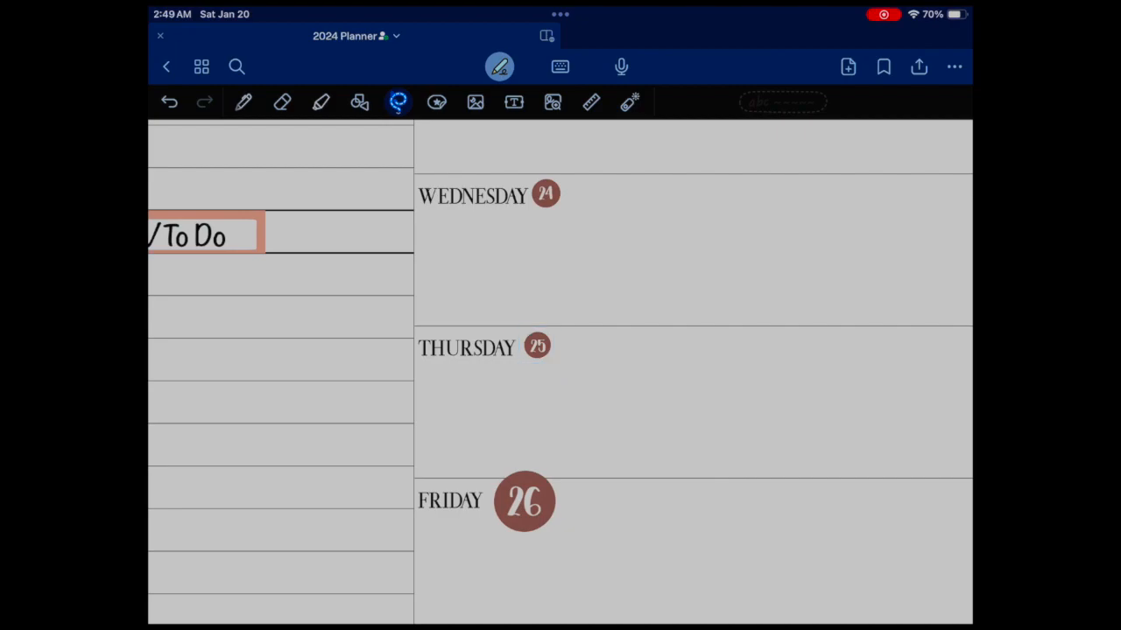
scroll(down, 3)
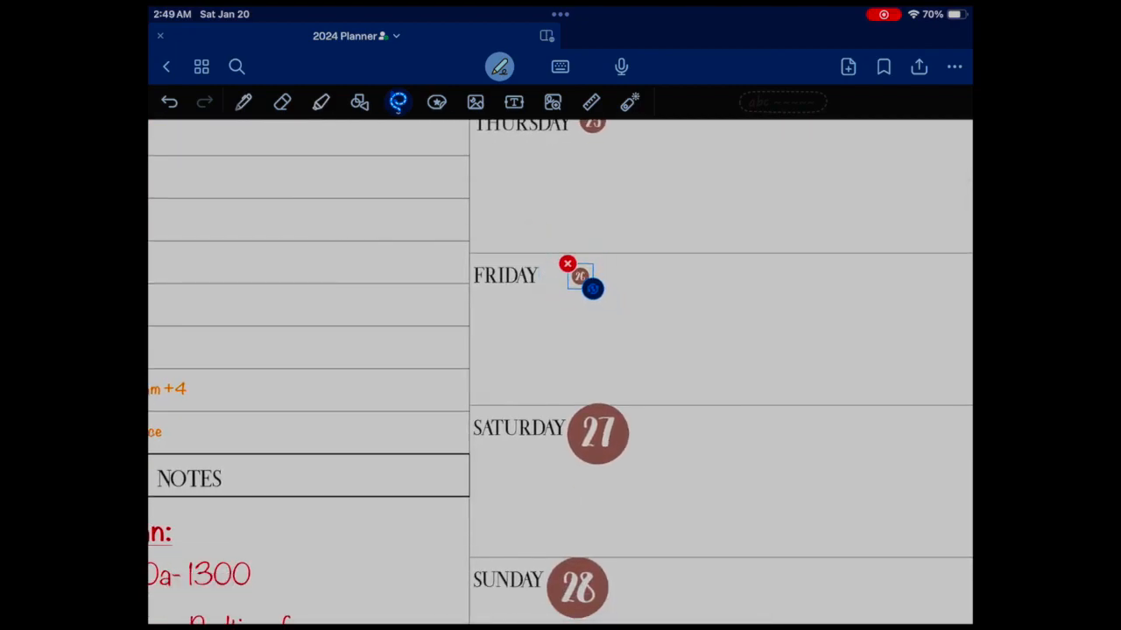
- Shrink the Saturday date circle and place it beside its day label
drag(581, 278, 562, 269)
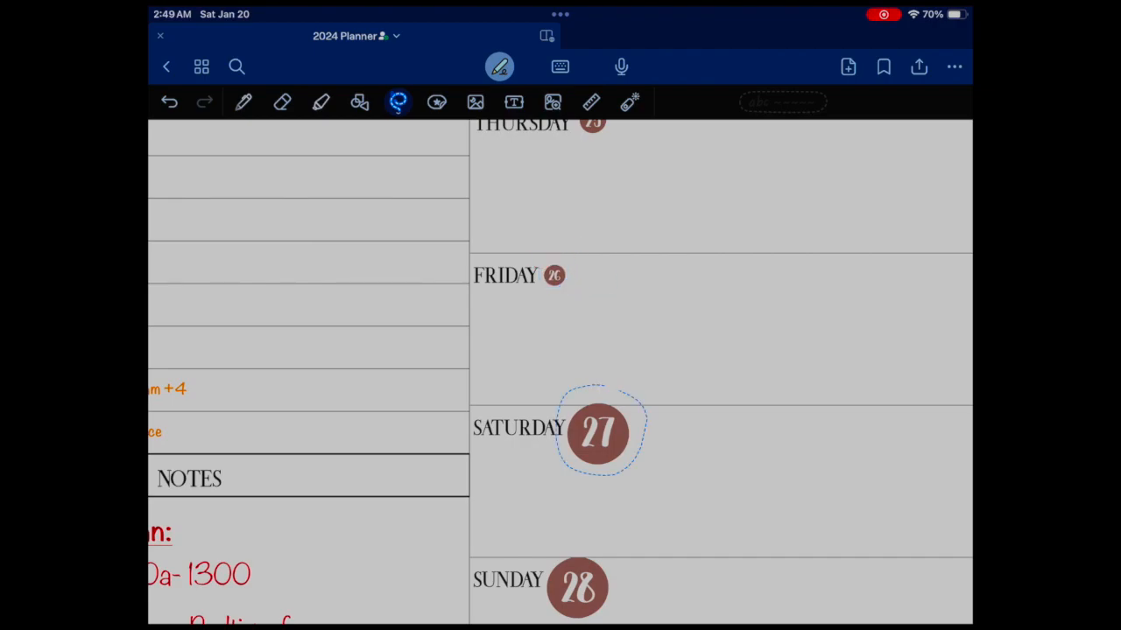
click(599, 434)
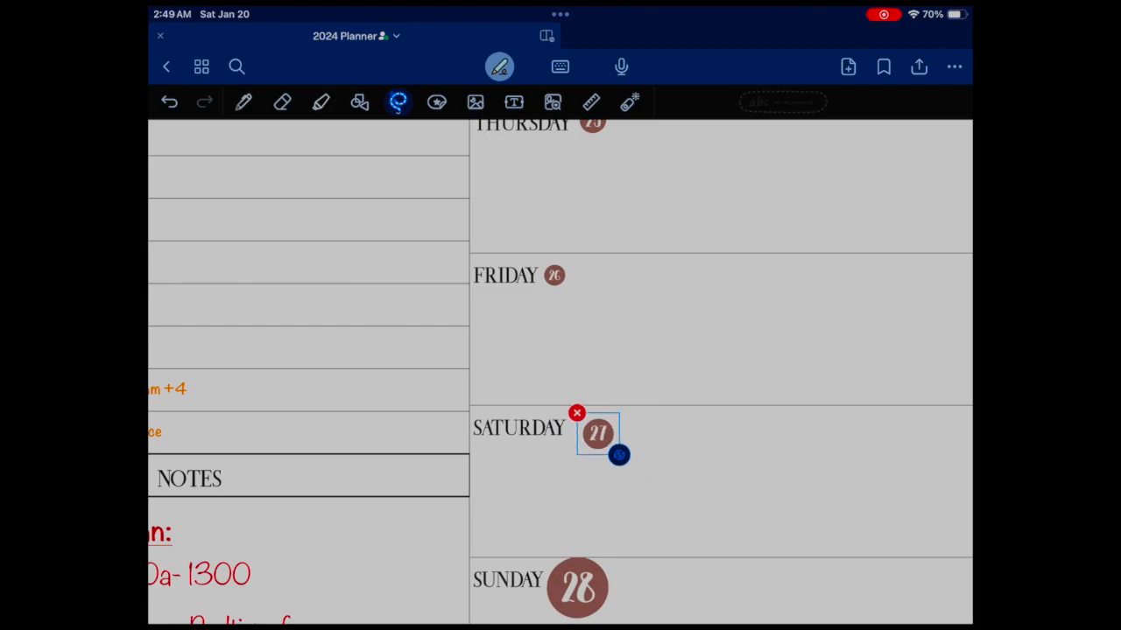
drag(620, 455, 595, 434)
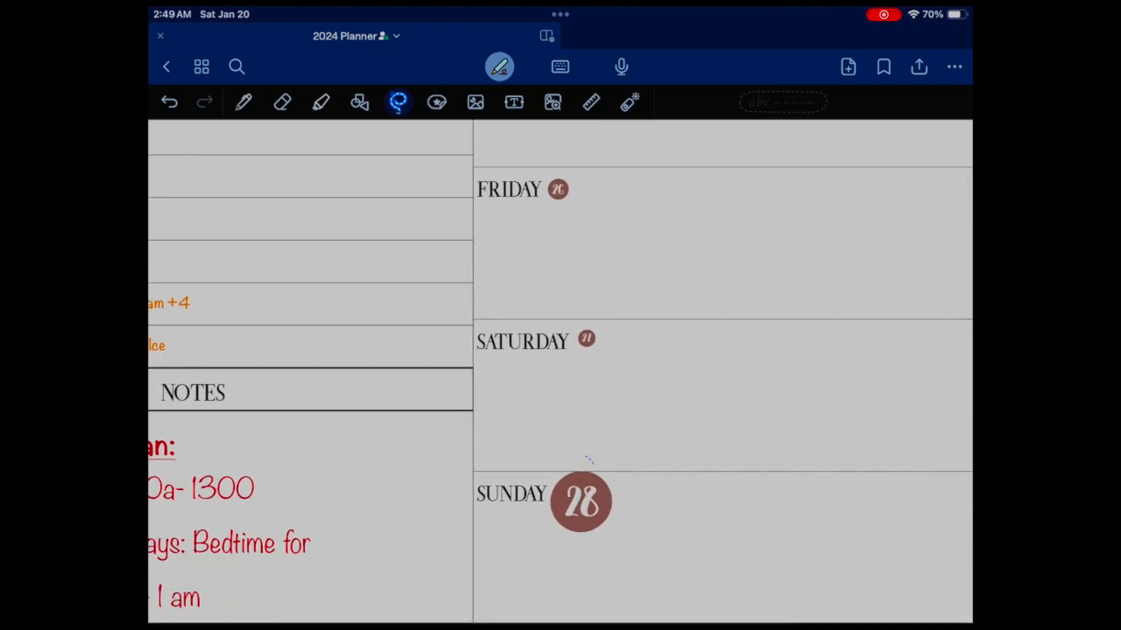
click(581, 500)
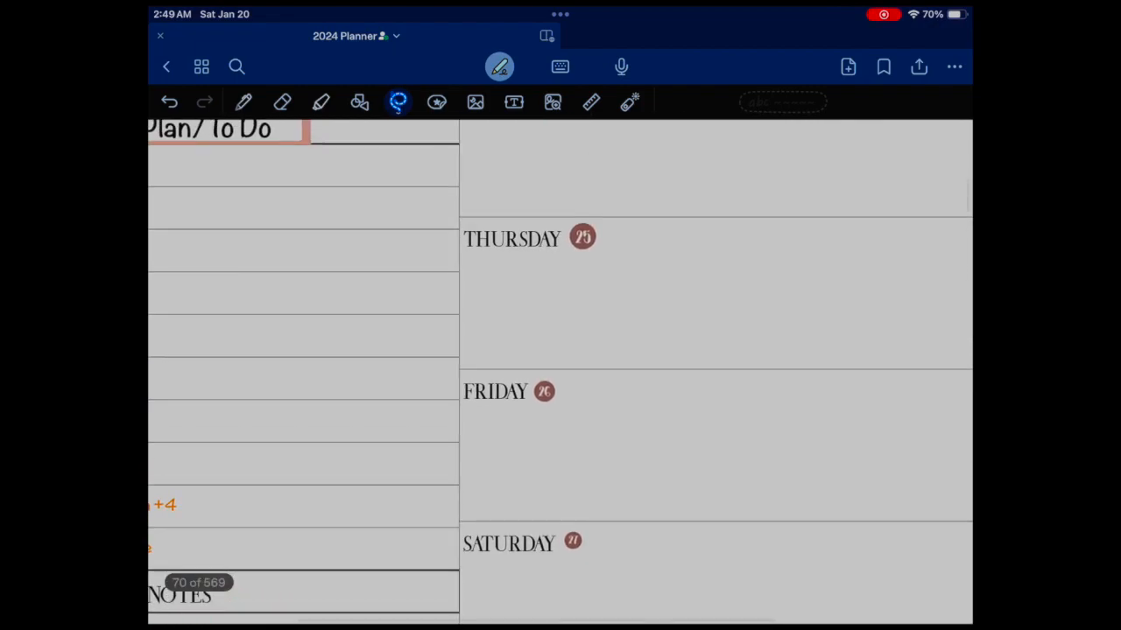
- Scroll to last week's planner page for reference on Monday's tasks
click(583, 238)
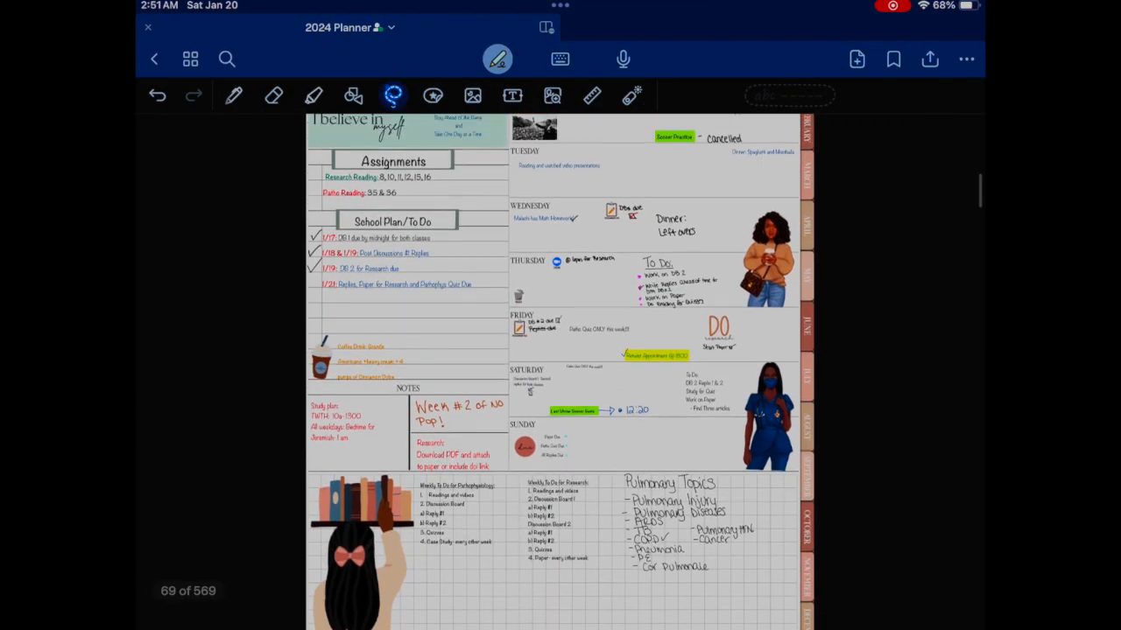
scroll(down, 3)
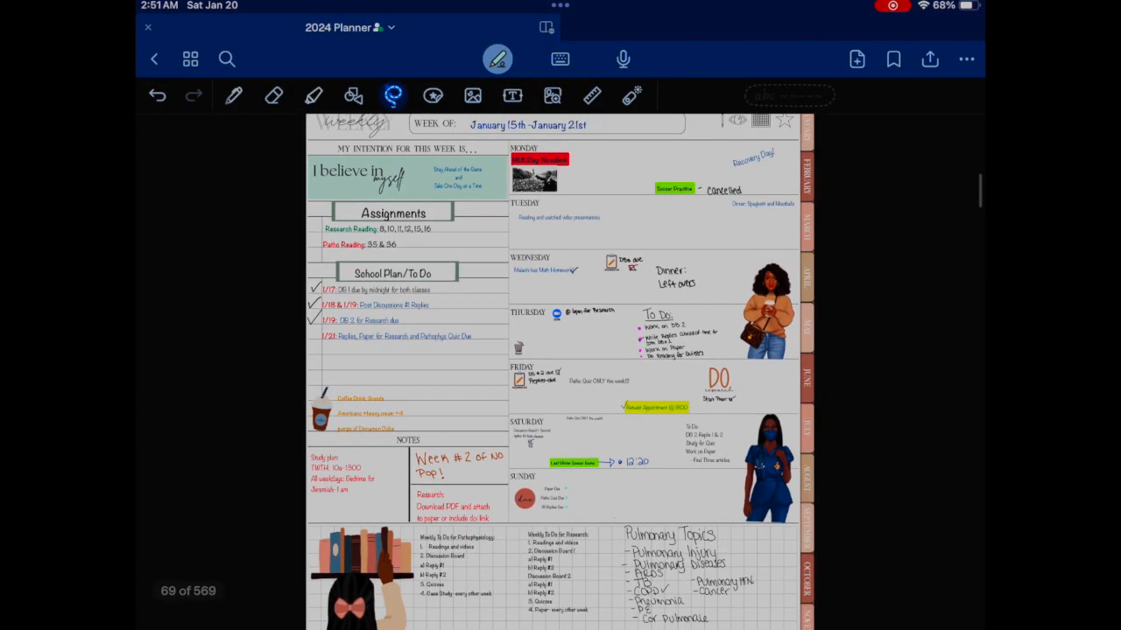
scroll(down, 3)
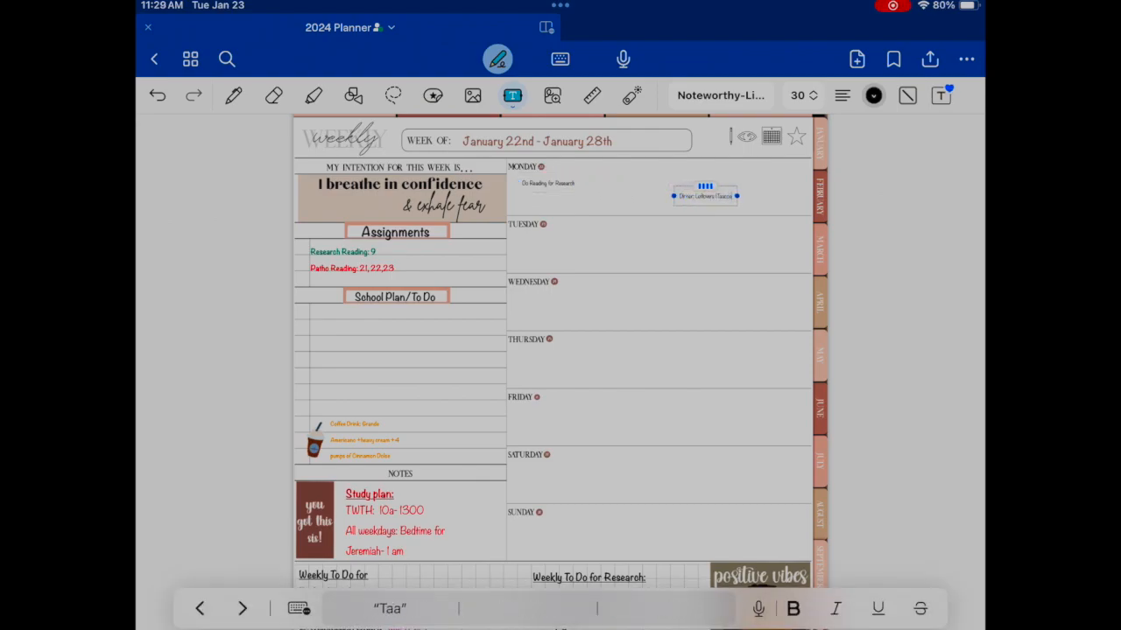
- Add 'Answer objectives in Patho' to Monday and 'DB 27' research task
drag(704, 196, 757, 199)
text(Plan)
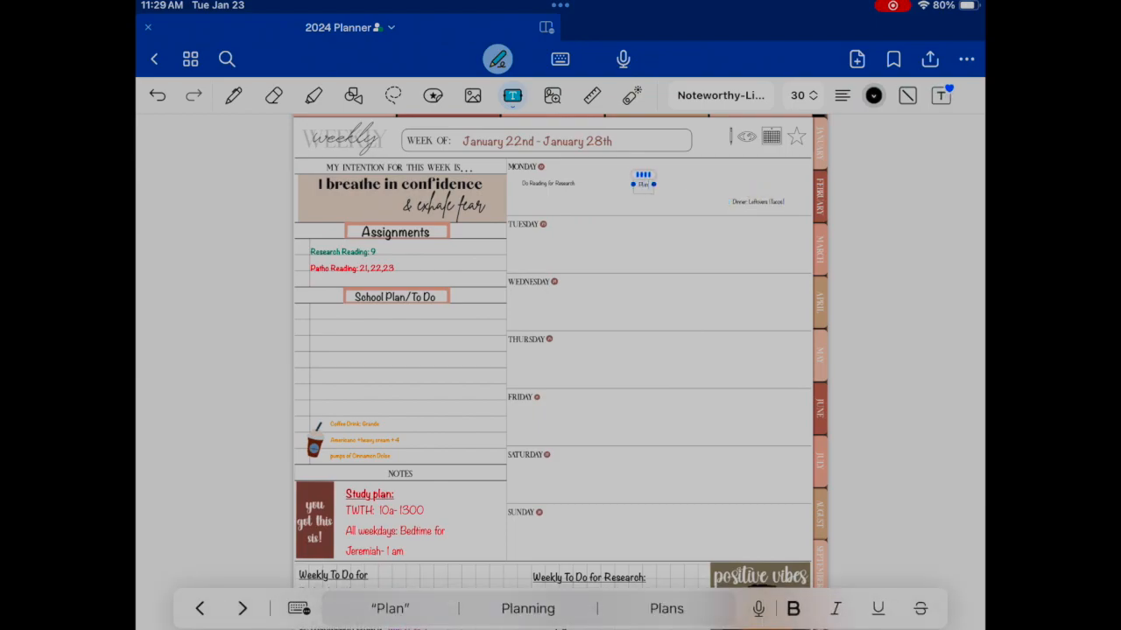
text(Answer objectives in Patho for Quiz)
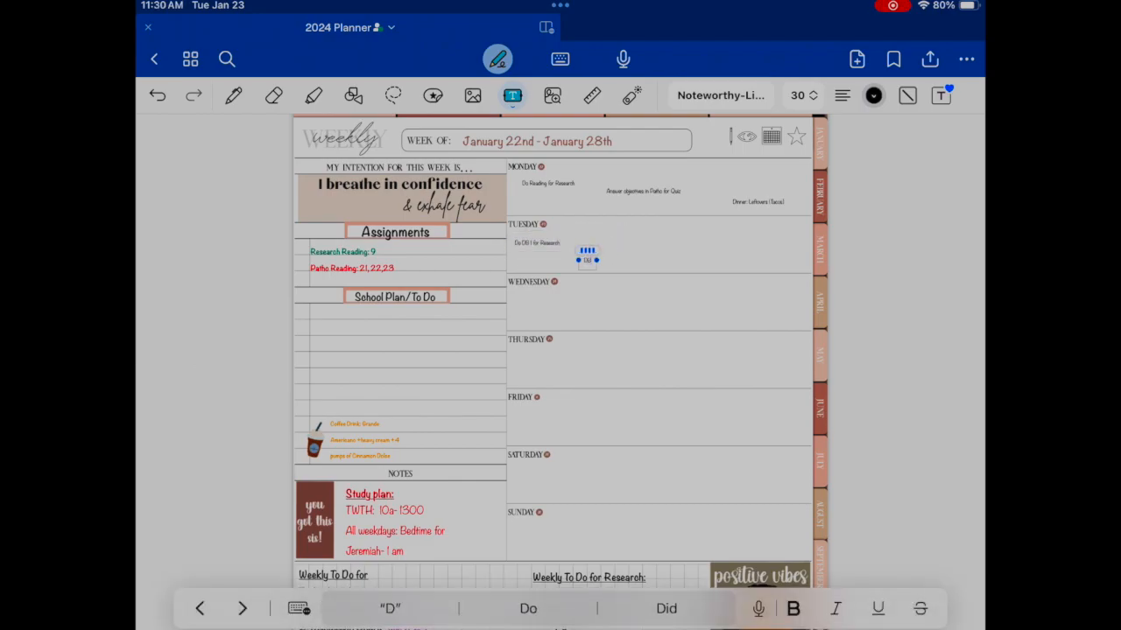
text(DB 27)
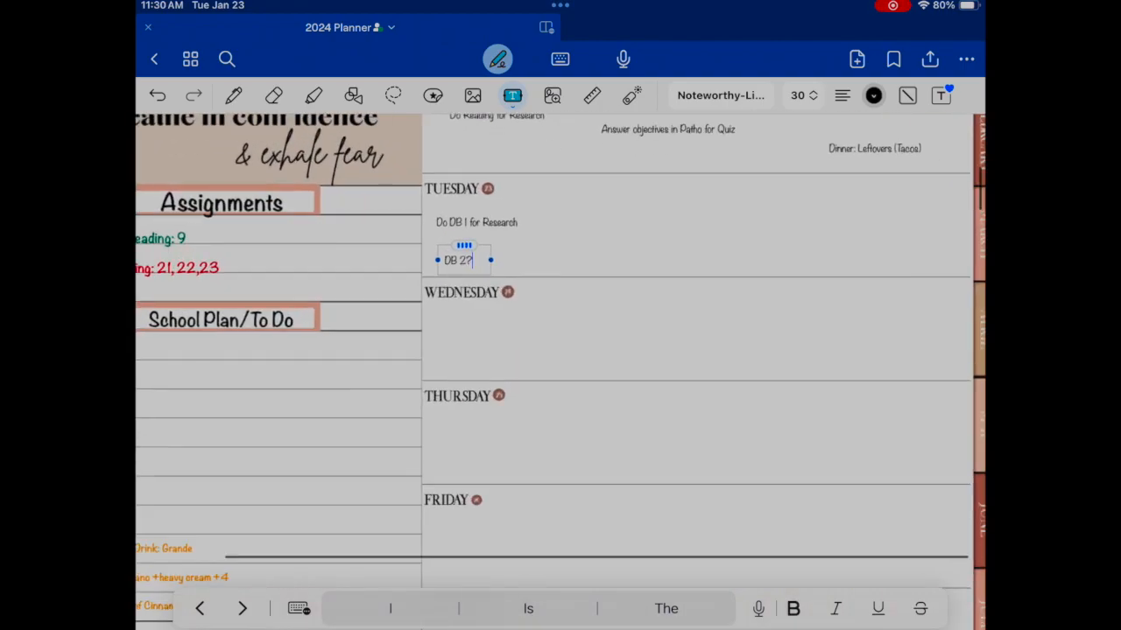
- Add Tuesday's 'Prepare to' and 'Reading/videos' task lines
scroll(down, 3)
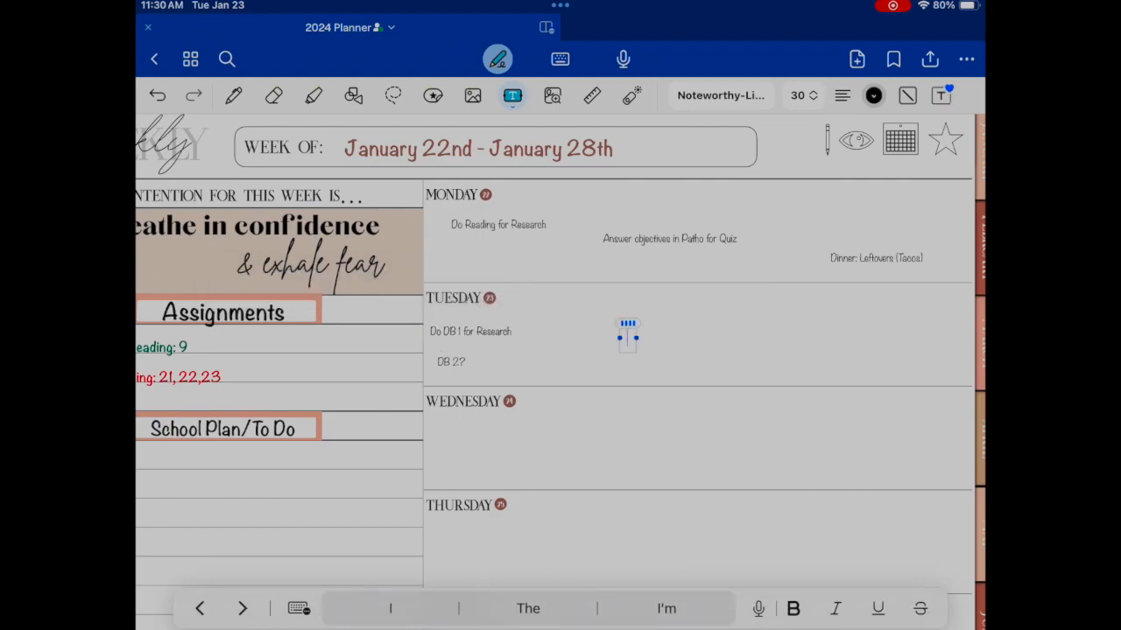
text(Prepare to Answer Patho DB)
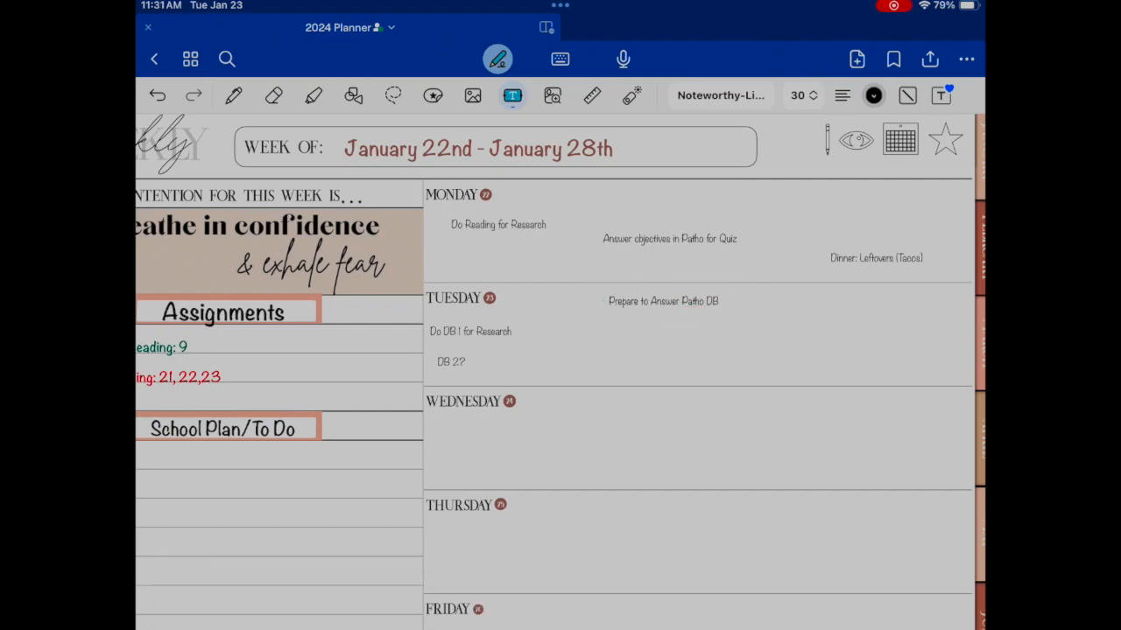
click(660, 331)
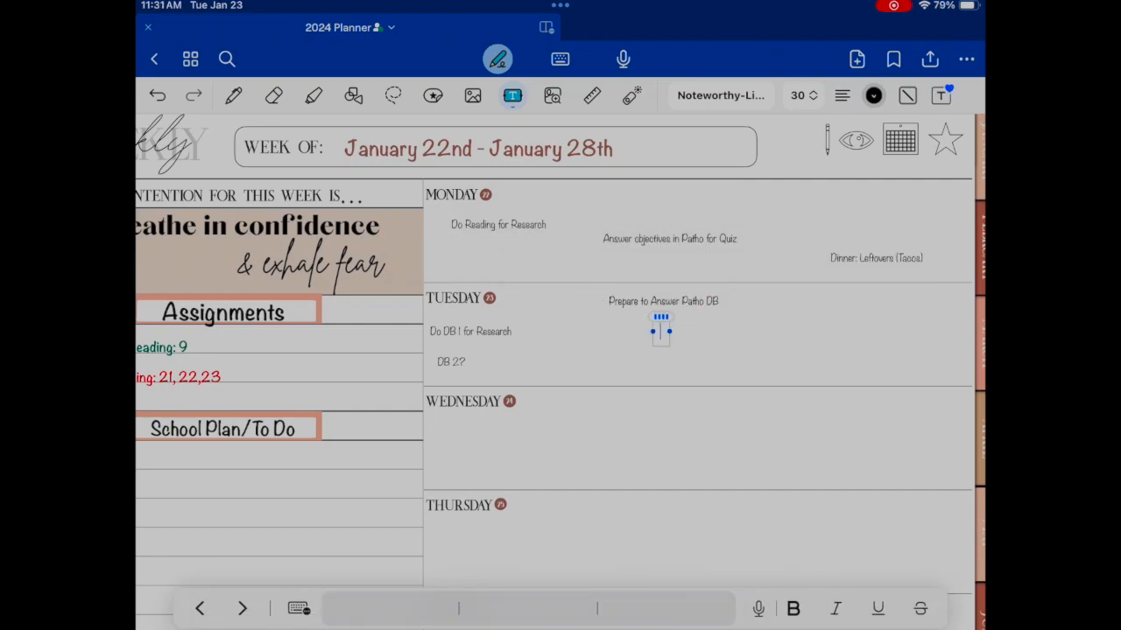
text(Reading/videos)
text(p)
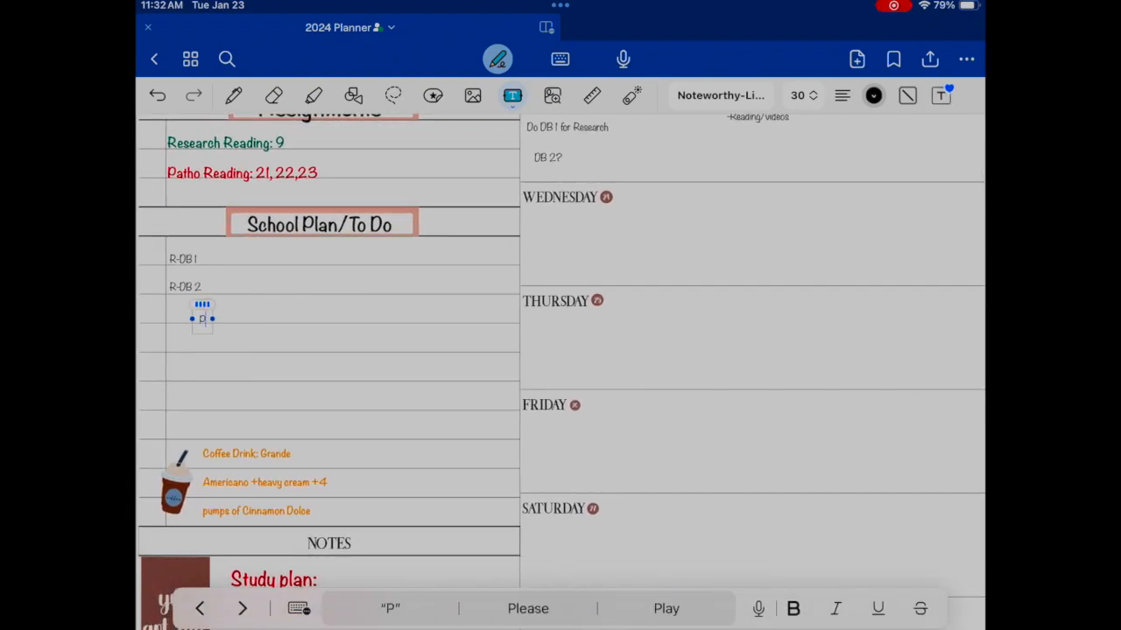
- Type the DB and Case Study items under School Plan/To Do
text(DB)
text(Replies)
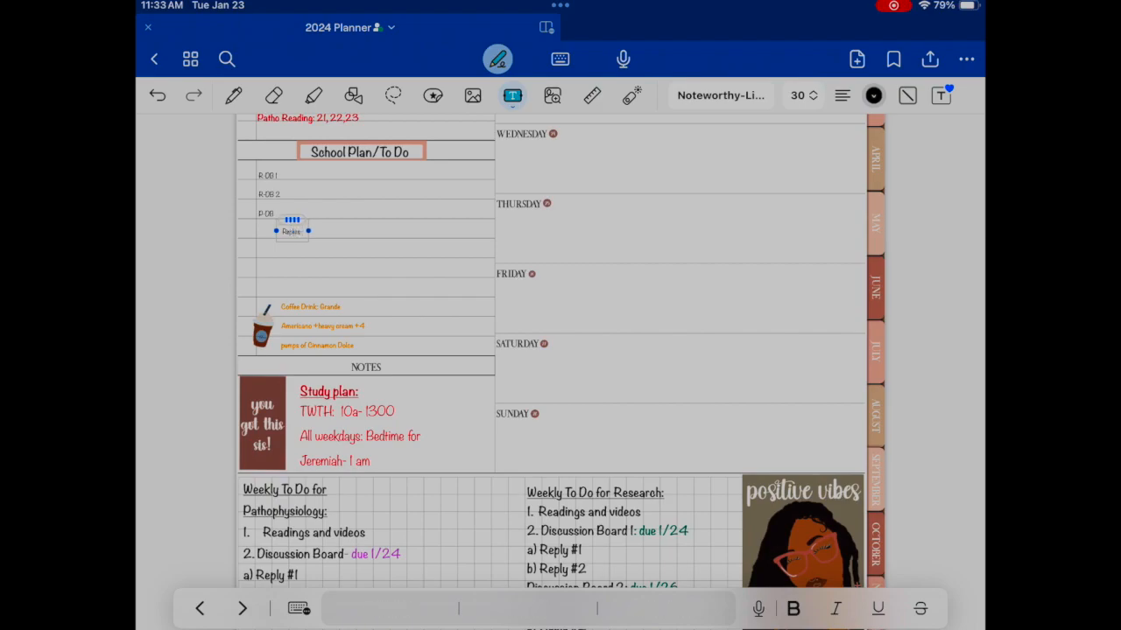
scroll(down, 3)
text(Quizzes)
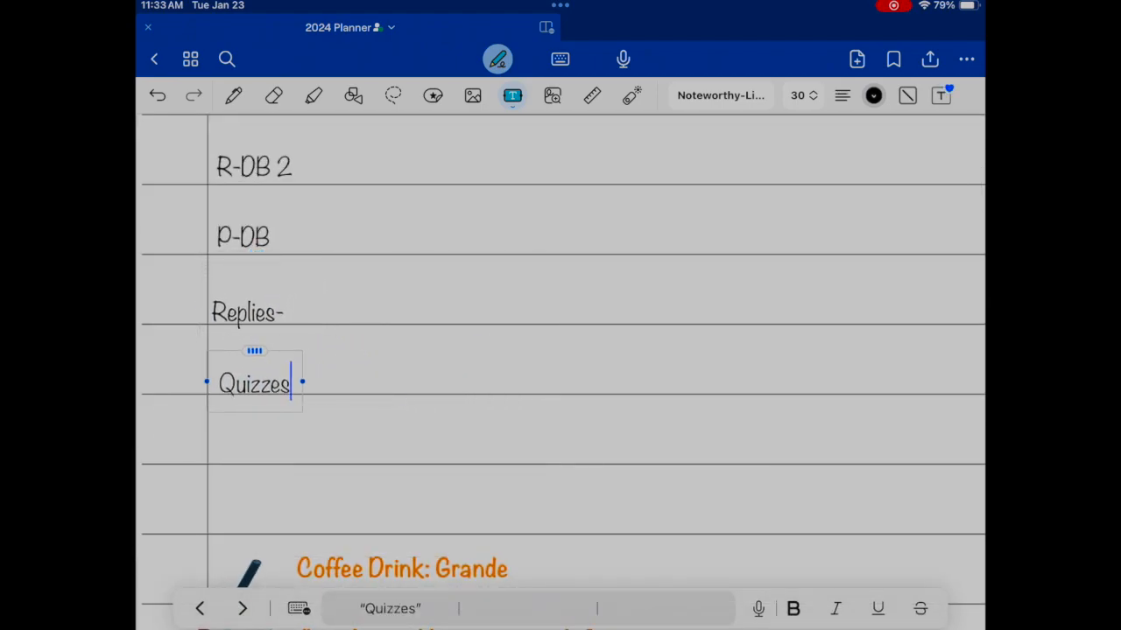
text(Case Study)
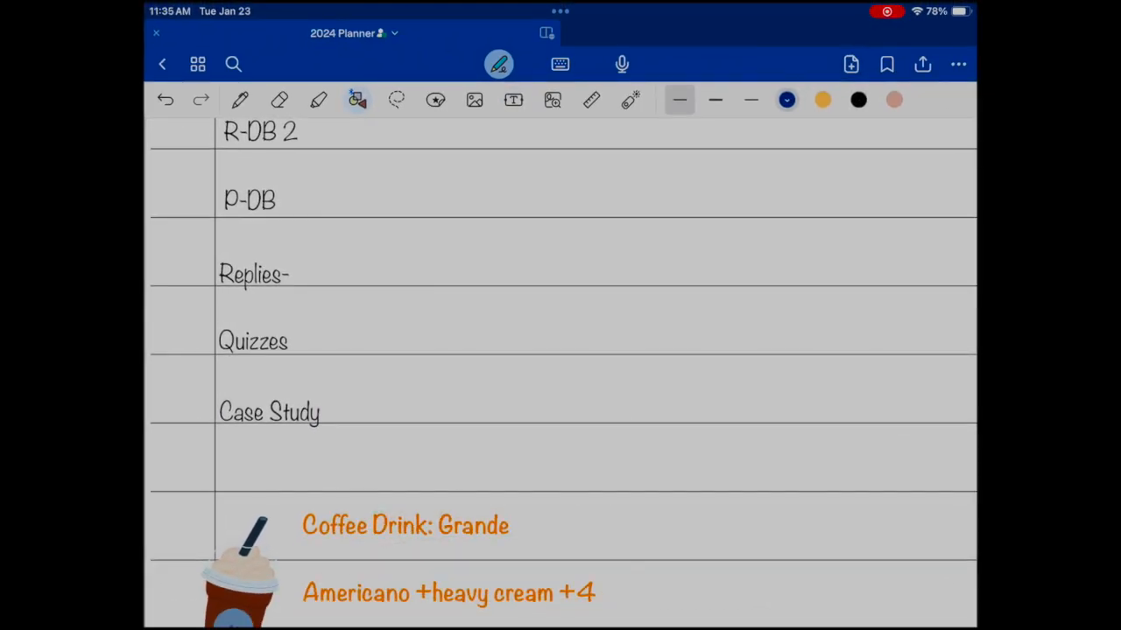
- Draw a small checkbox square beside a to-do item
drag(621, 219, 687, 280)
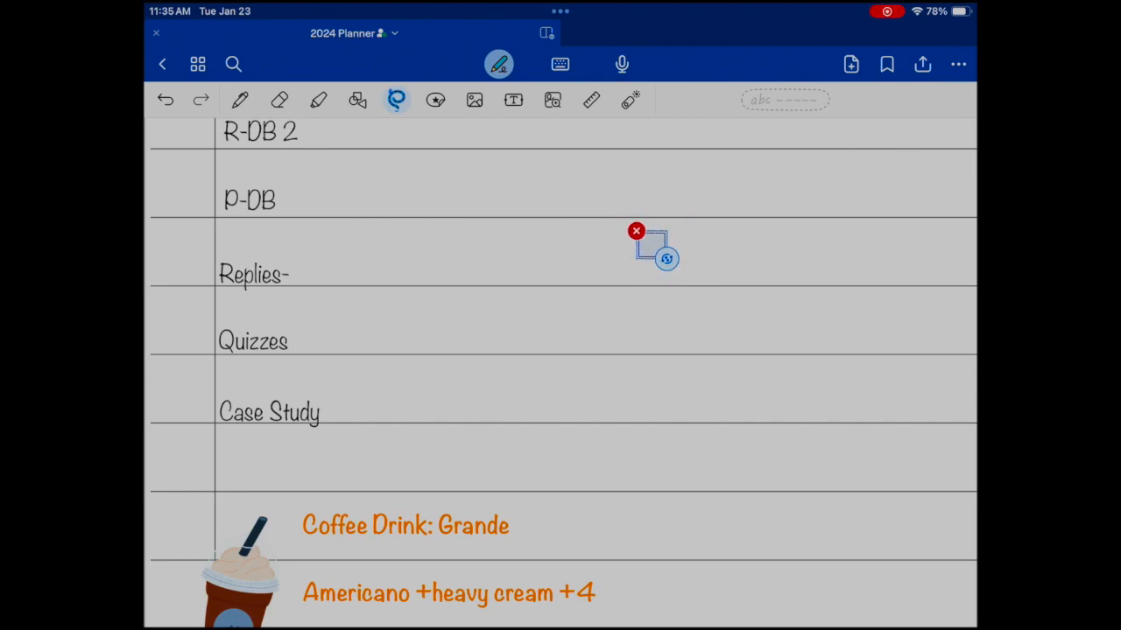
click(637, 231)
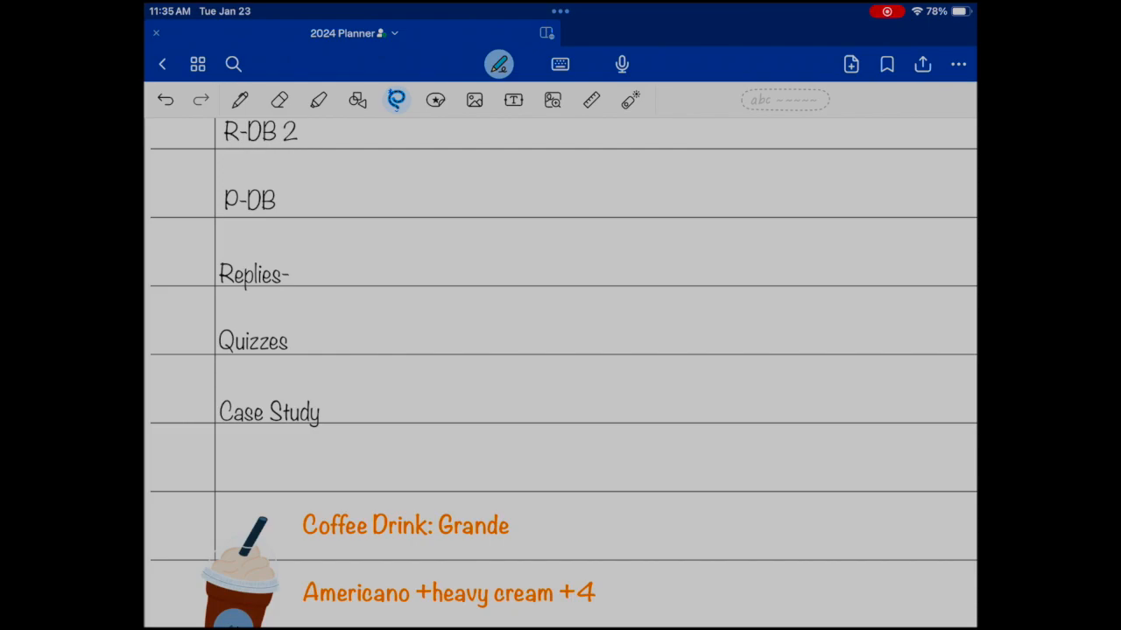
click(648, 245)
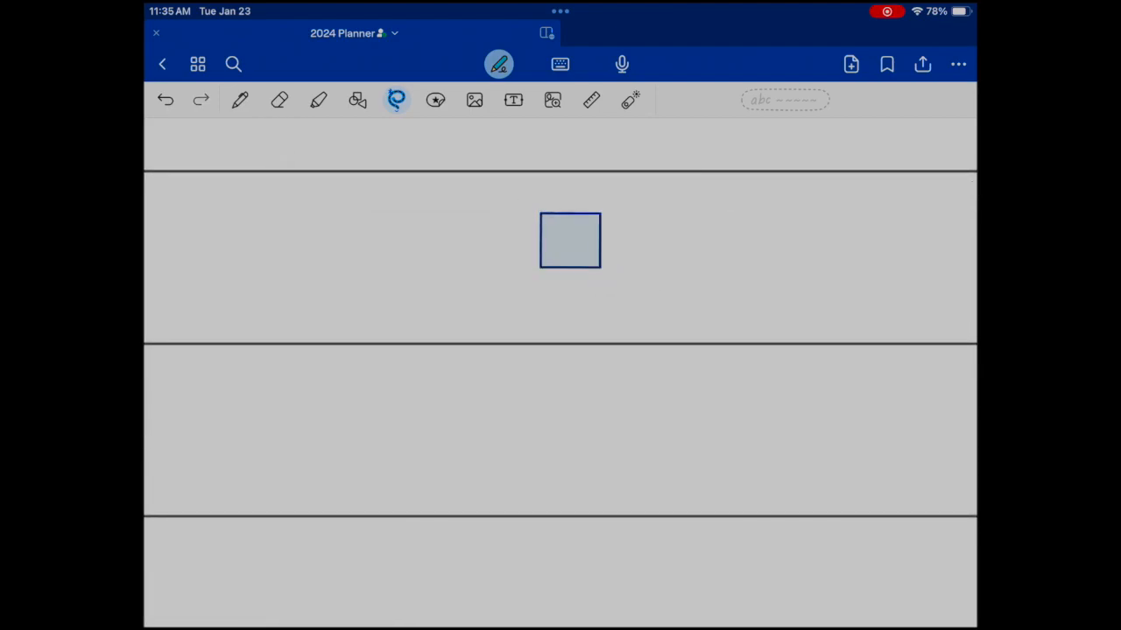
- Copy the checkbox and position the copies in the Replies row
click(652, 259)
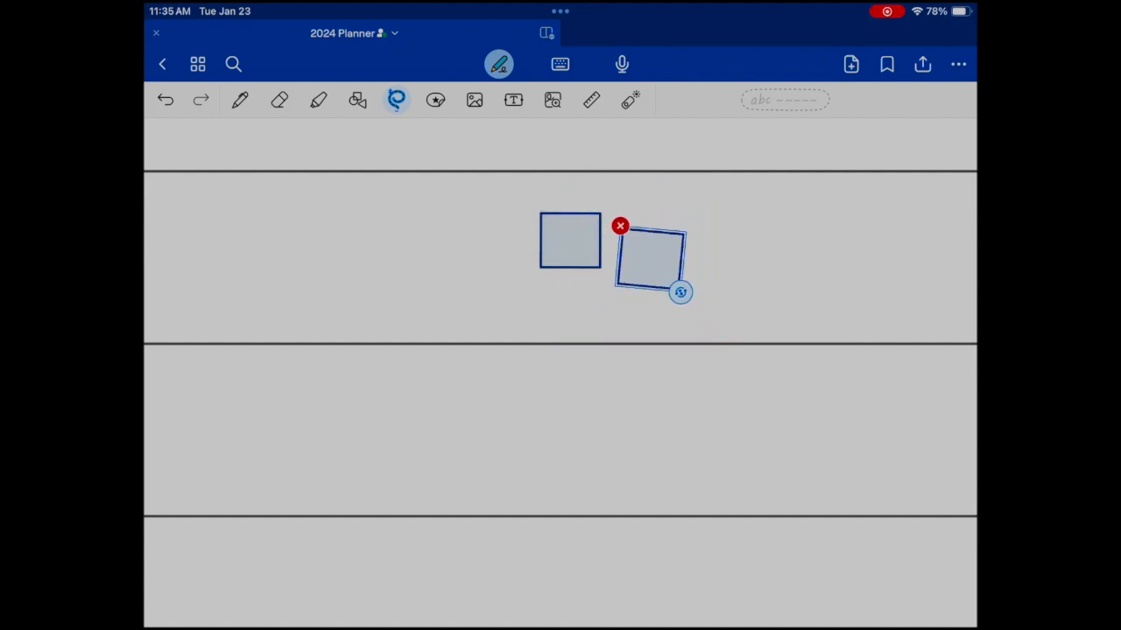
drag(679, 292, 677, 270)
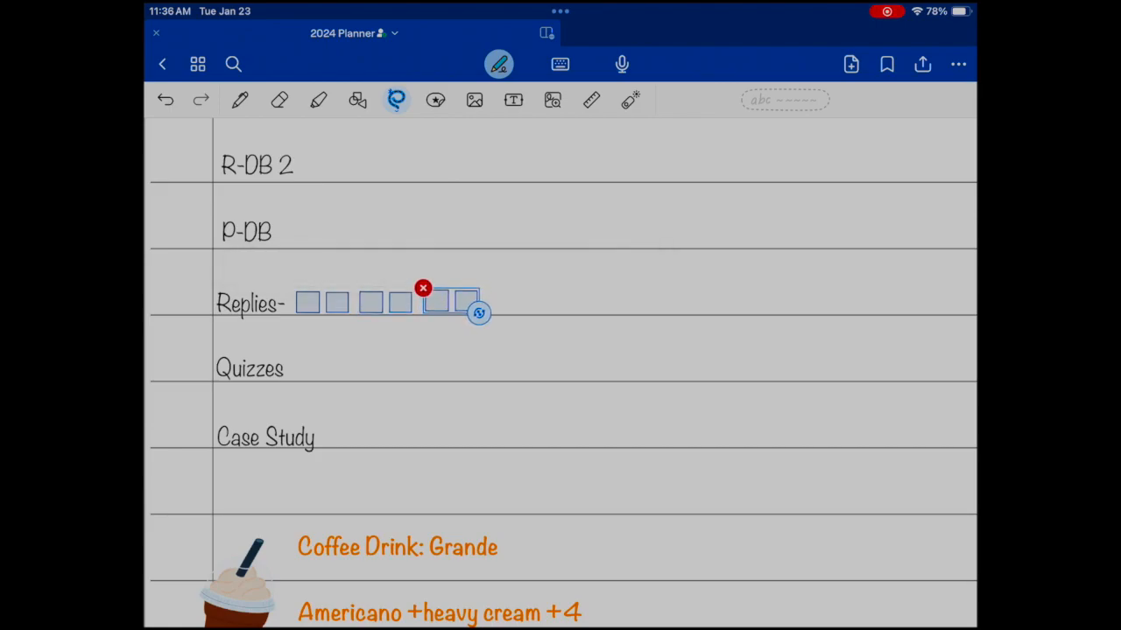
drag(434, 301, 336, 367)
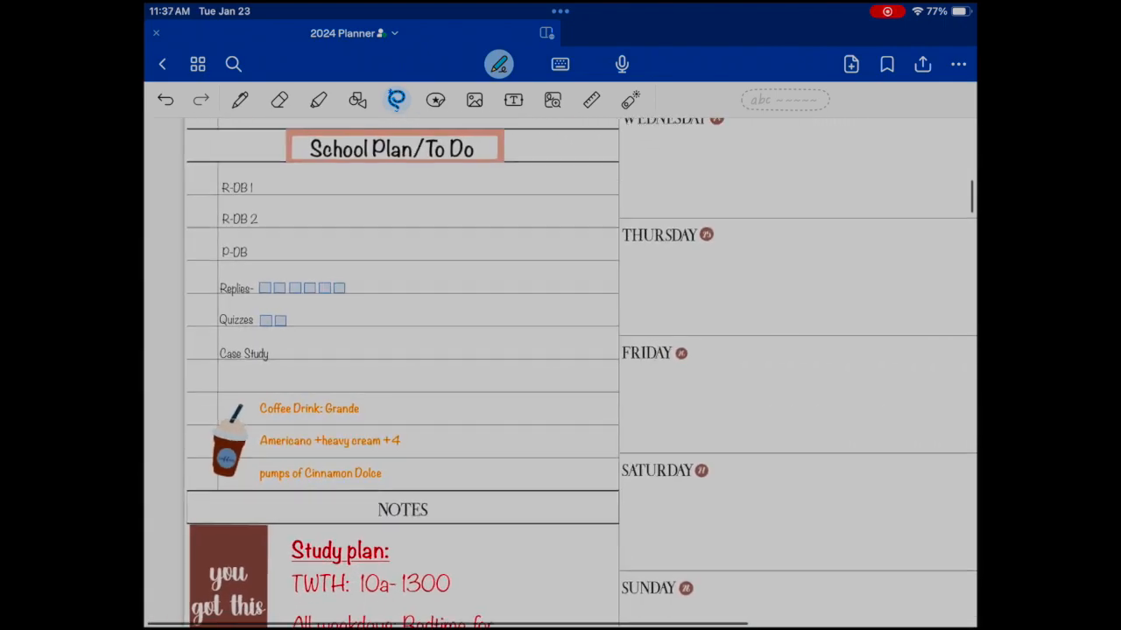
- Scroll down and start a new text box beneath the Pathophysiology list
scroll(down, 3)
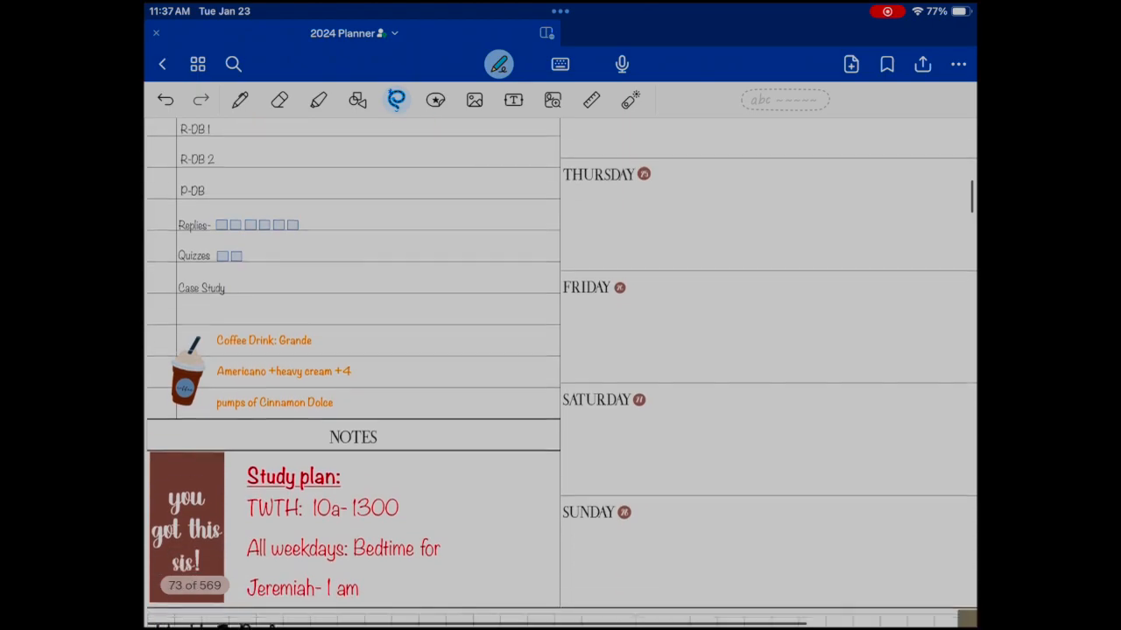
scroll(down, 3)
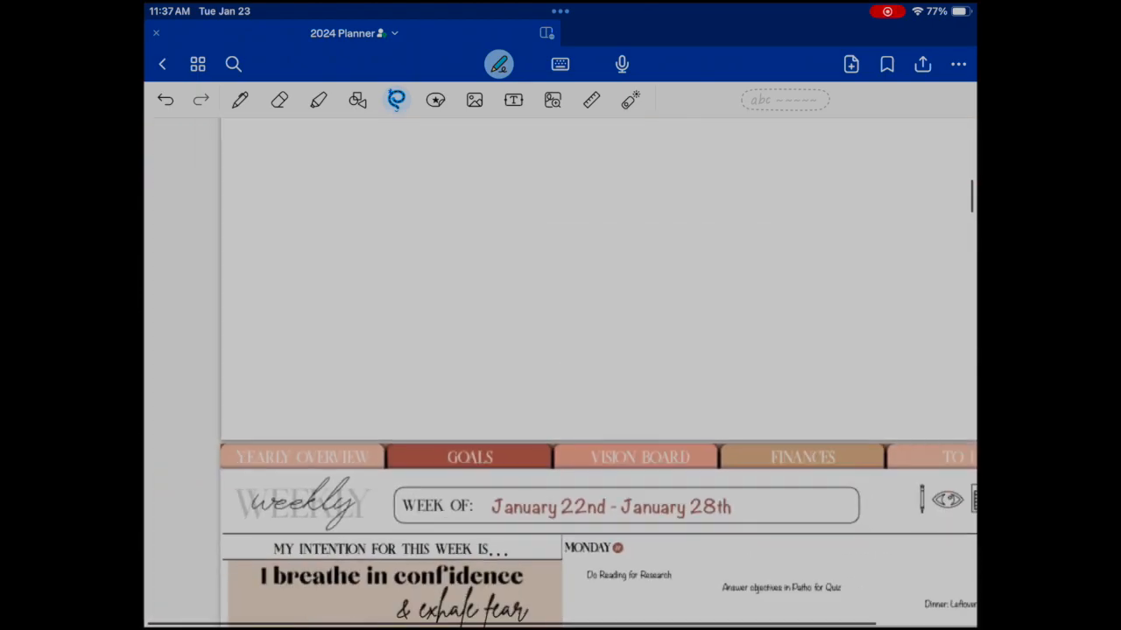
scroll(down, 3)
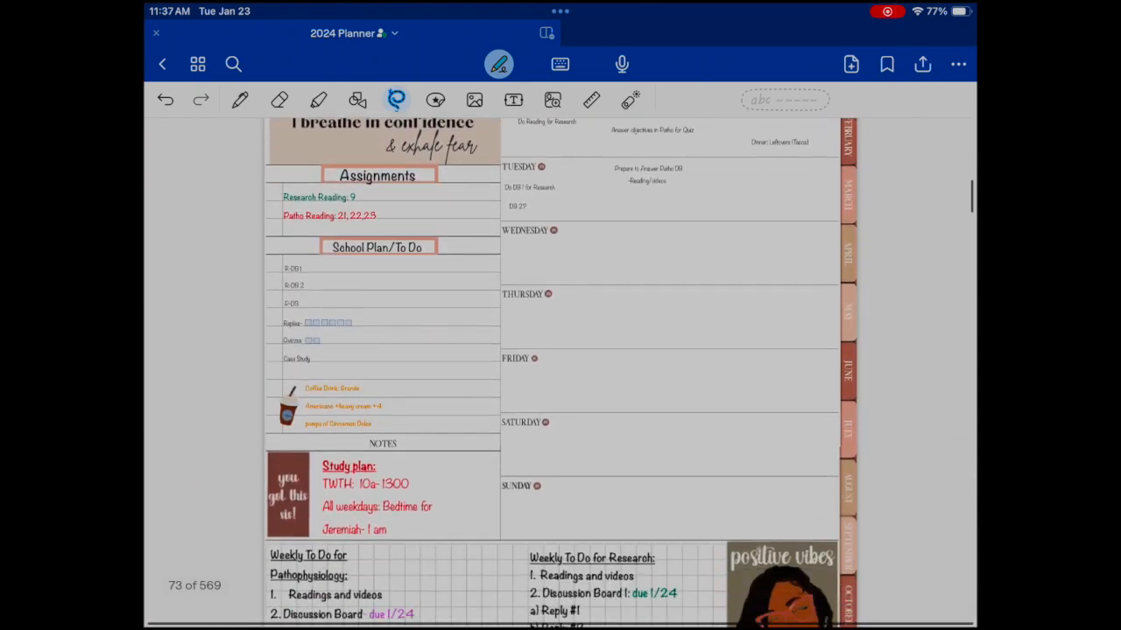
scroll(down, 3)
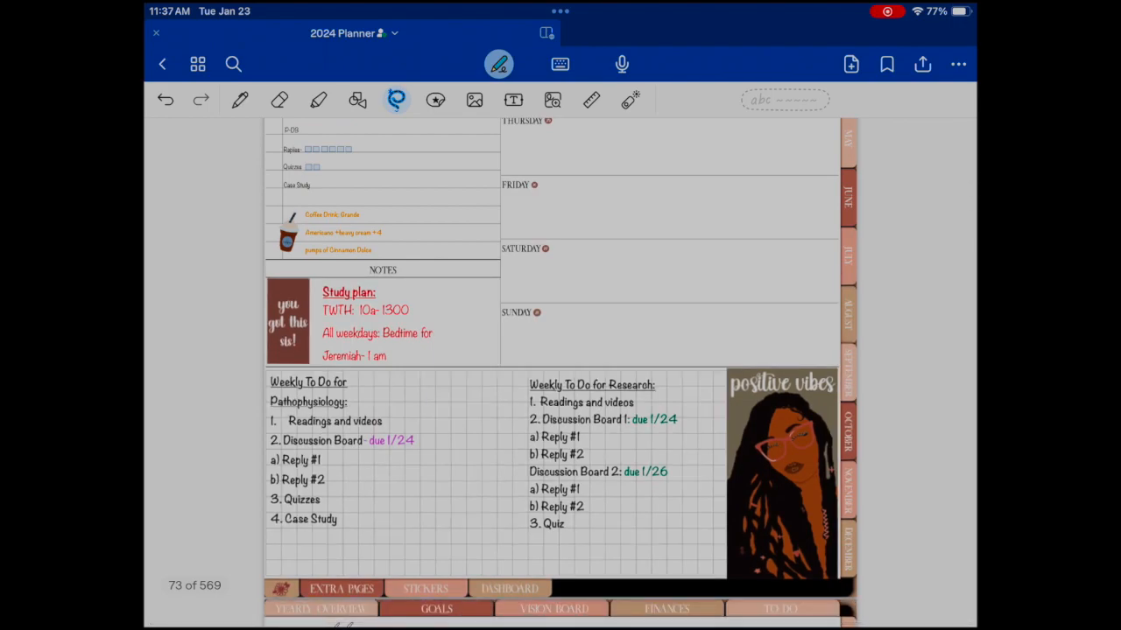
click(515, 98)
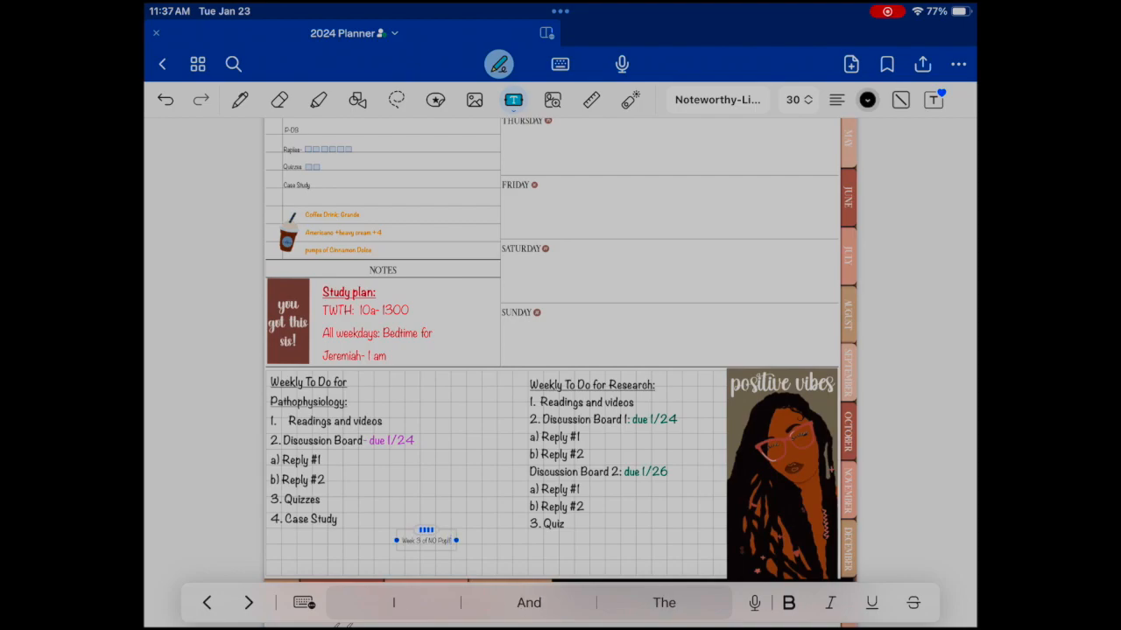
- Enlarge the 'Week 3 of NO Pop!!' text to 65 pt
click(427, 540)
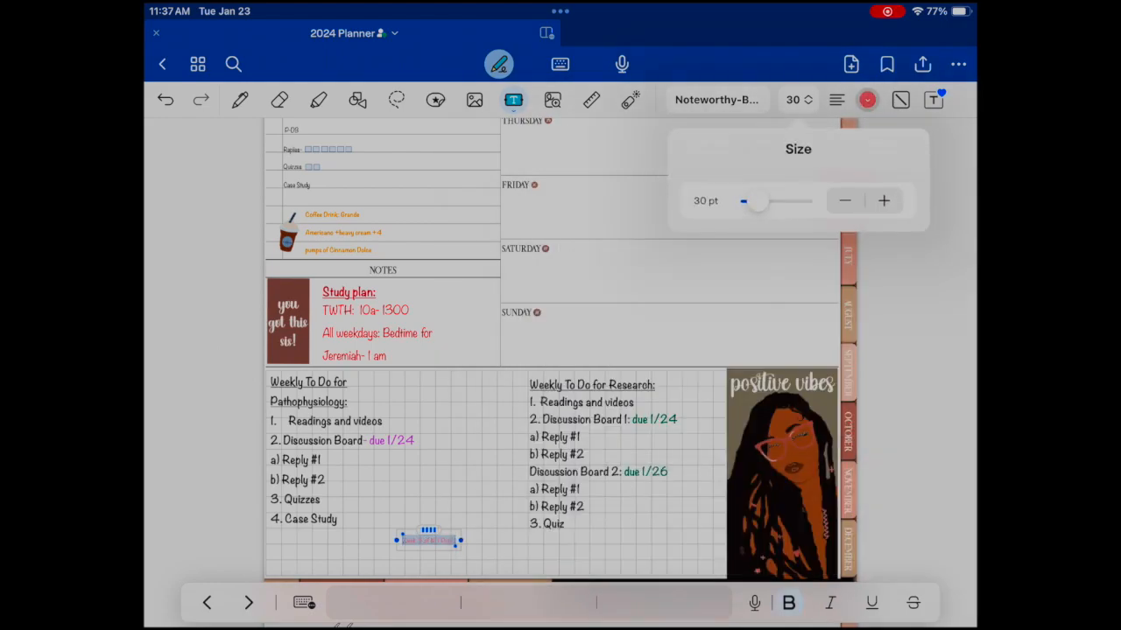
drag(744, 200, 767, 200)
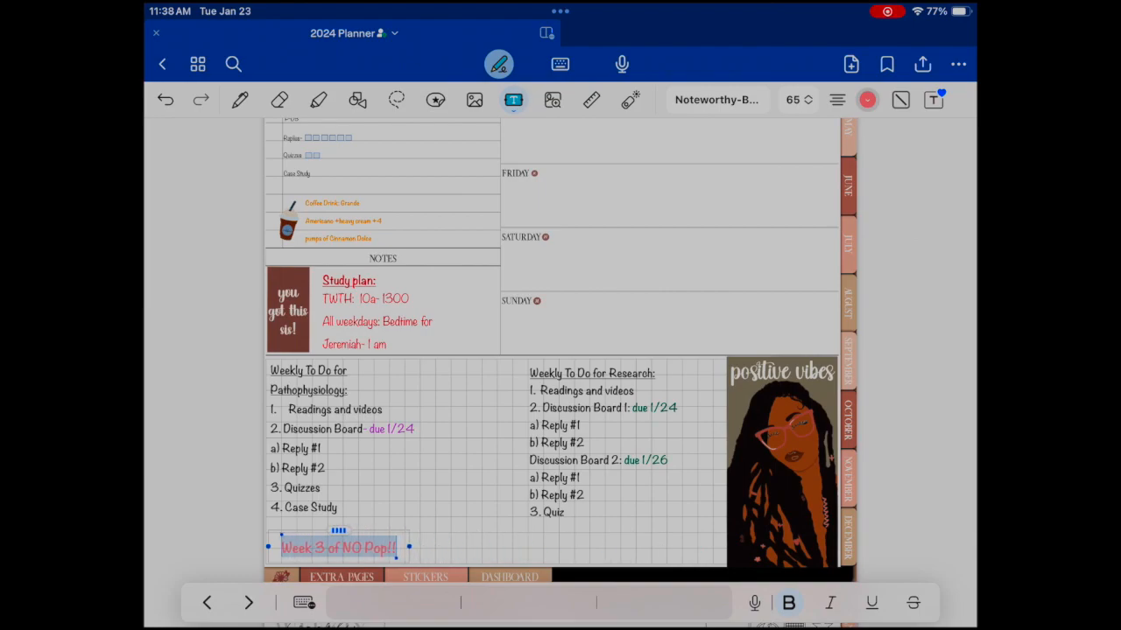
drag(336, 548, 422, 548)
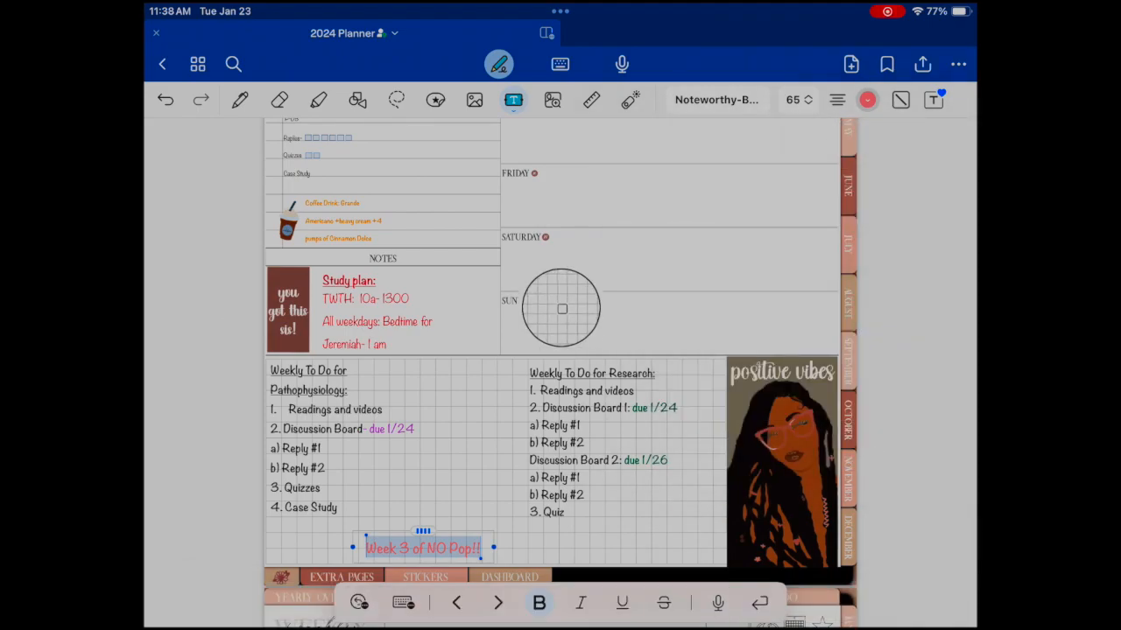
click(867, 98)
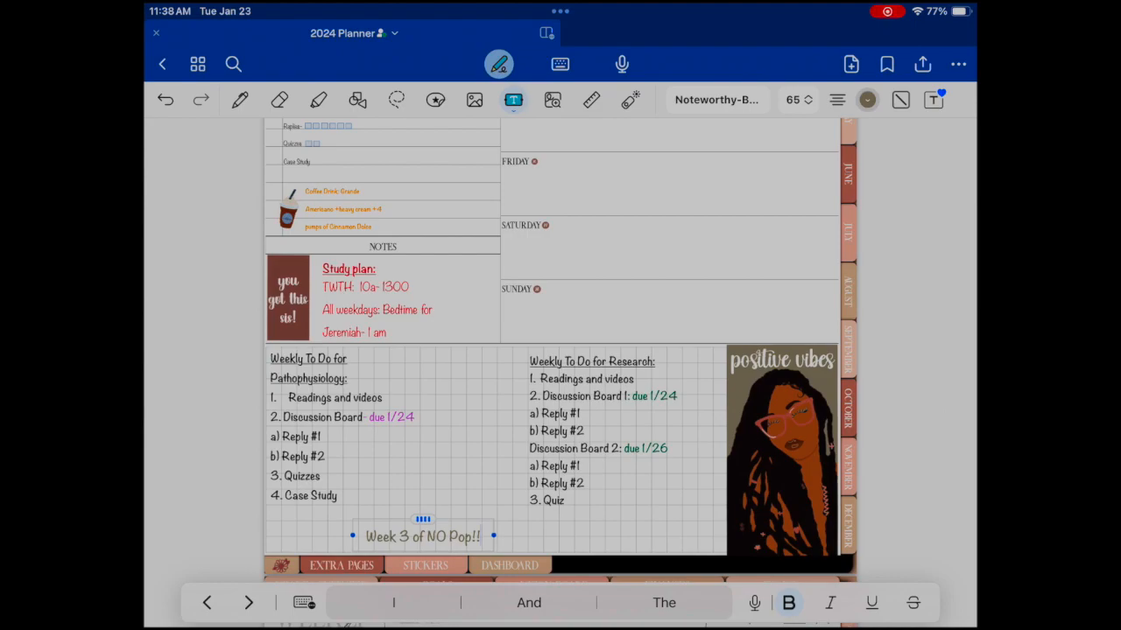
- Try pink then white text box background presets and show advanced style settings
click(866, 98)
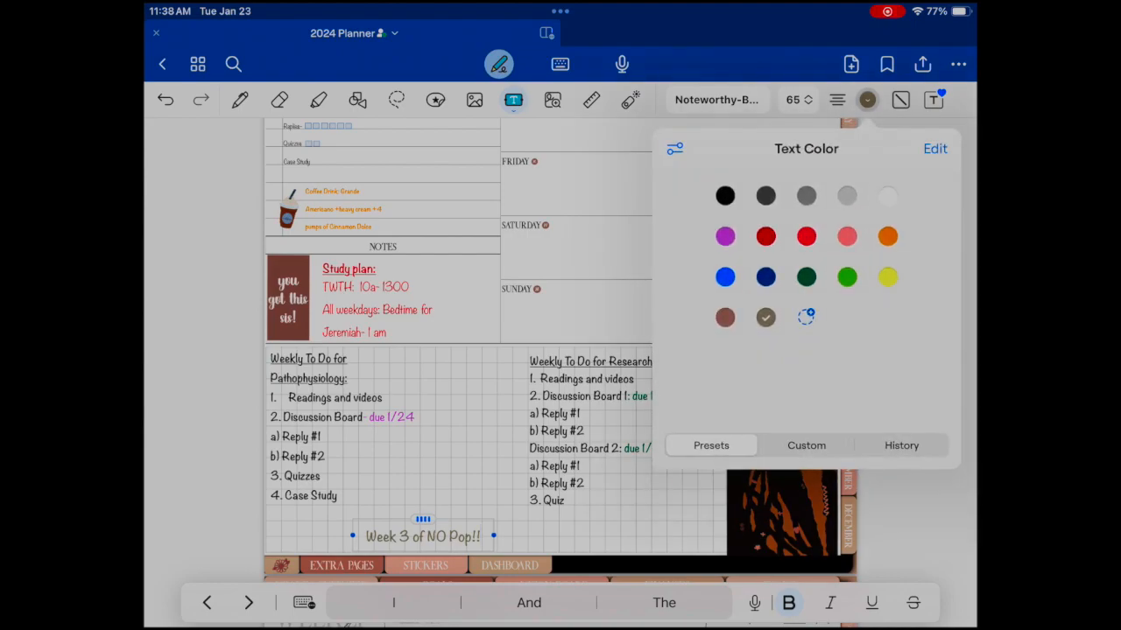
click(900, 98)
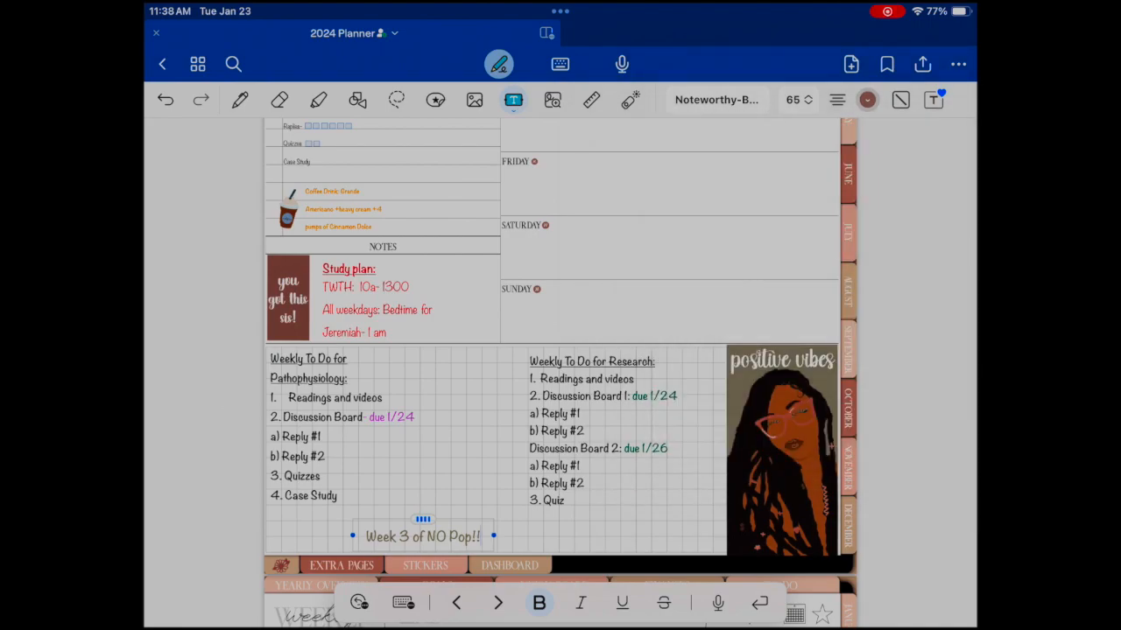
click(867, 98)
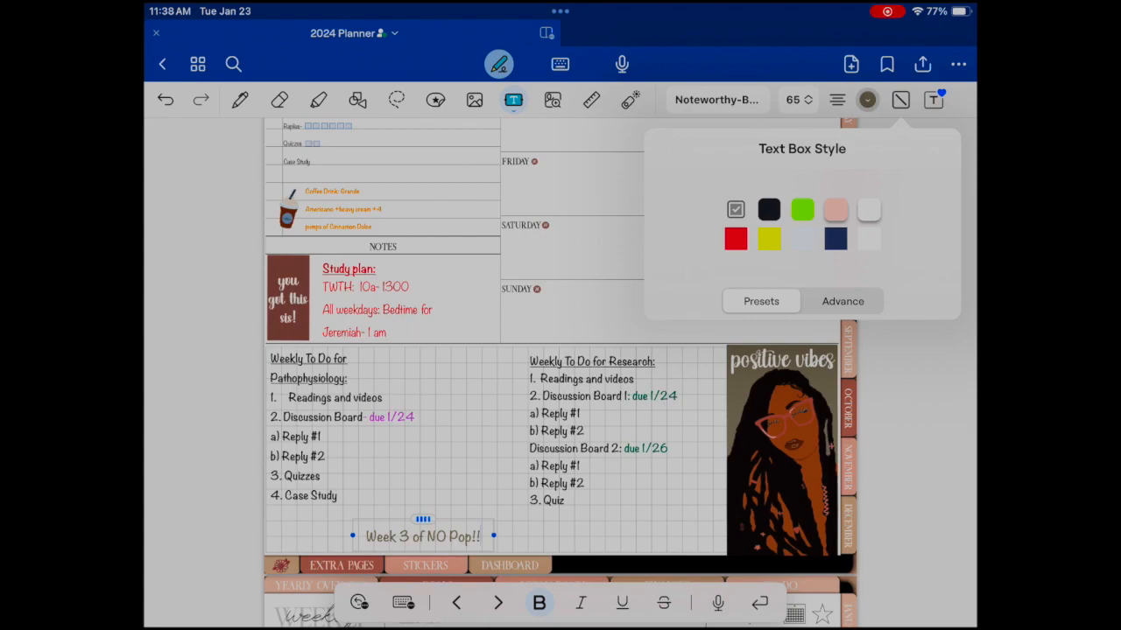
click(834, 210)
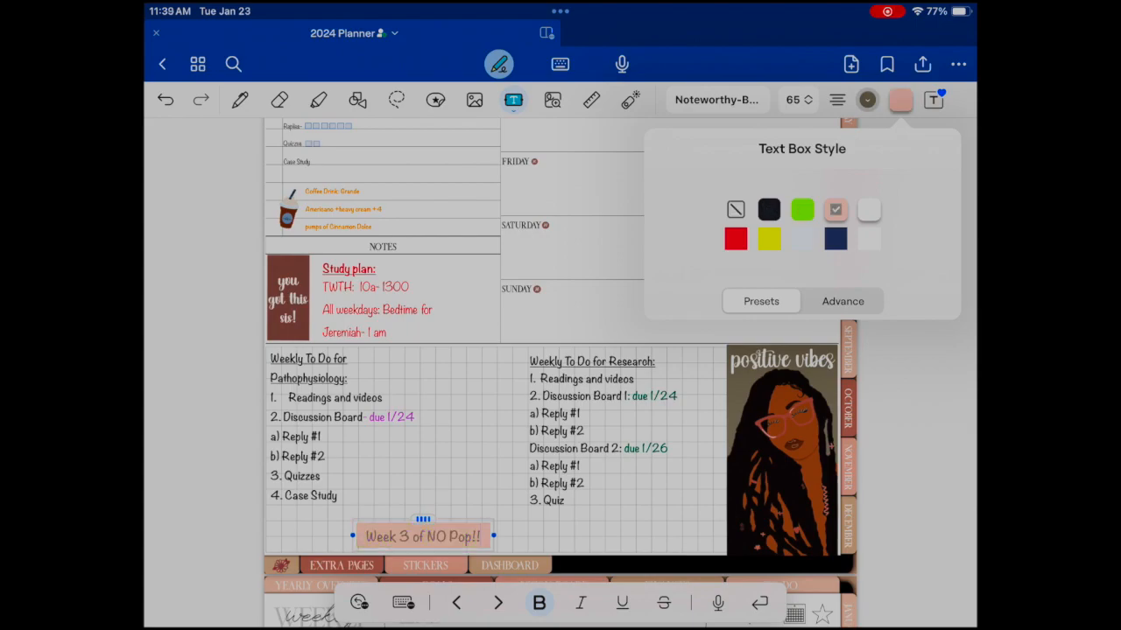
click(869, 210)
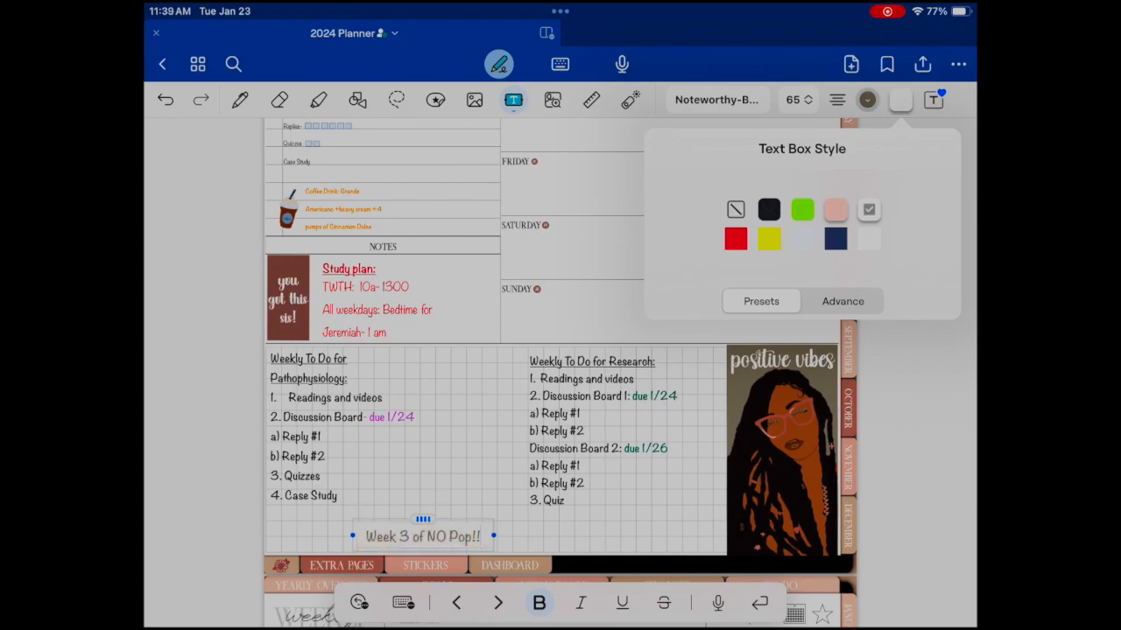
click(842, 301)
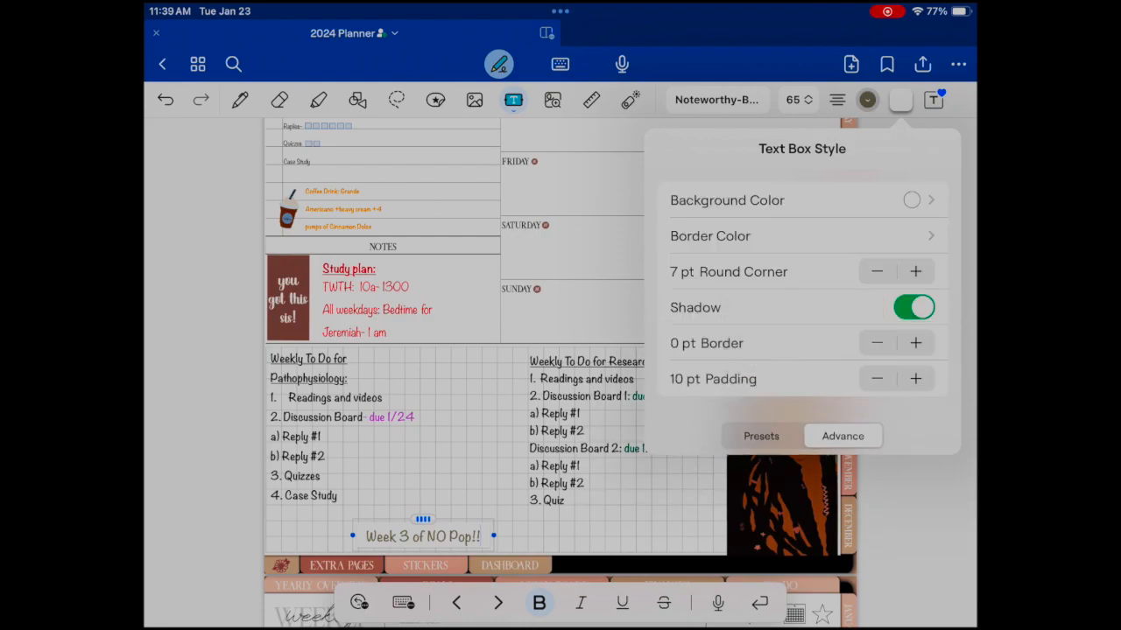
- Browse the background colour choices and colour wheel, returning to box style settings
click(727, 199)
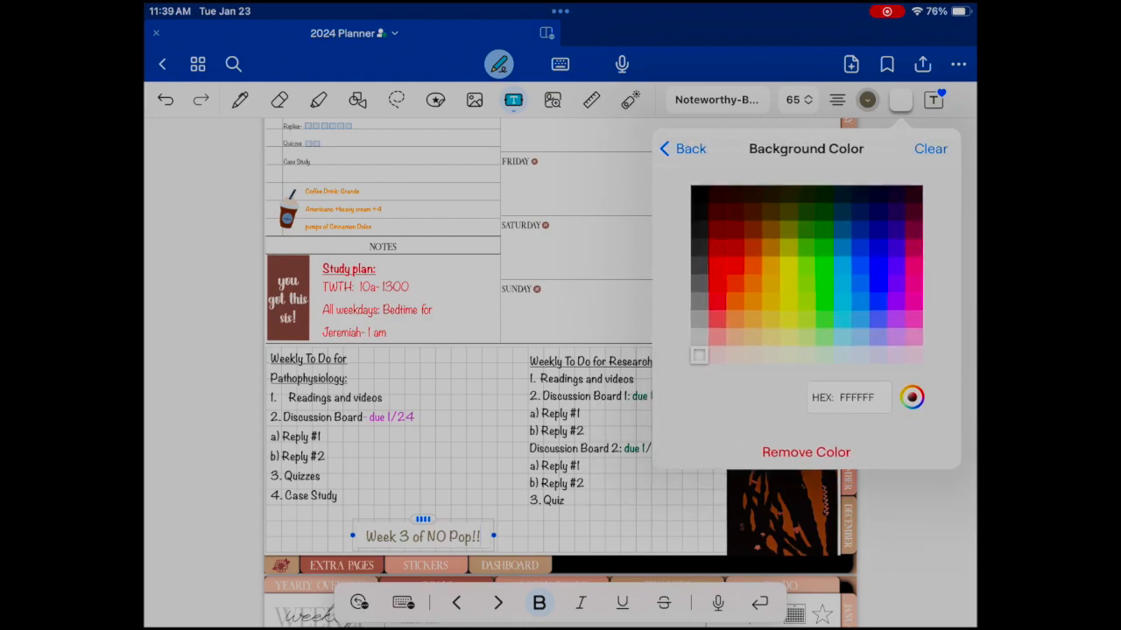
click(912, 396)
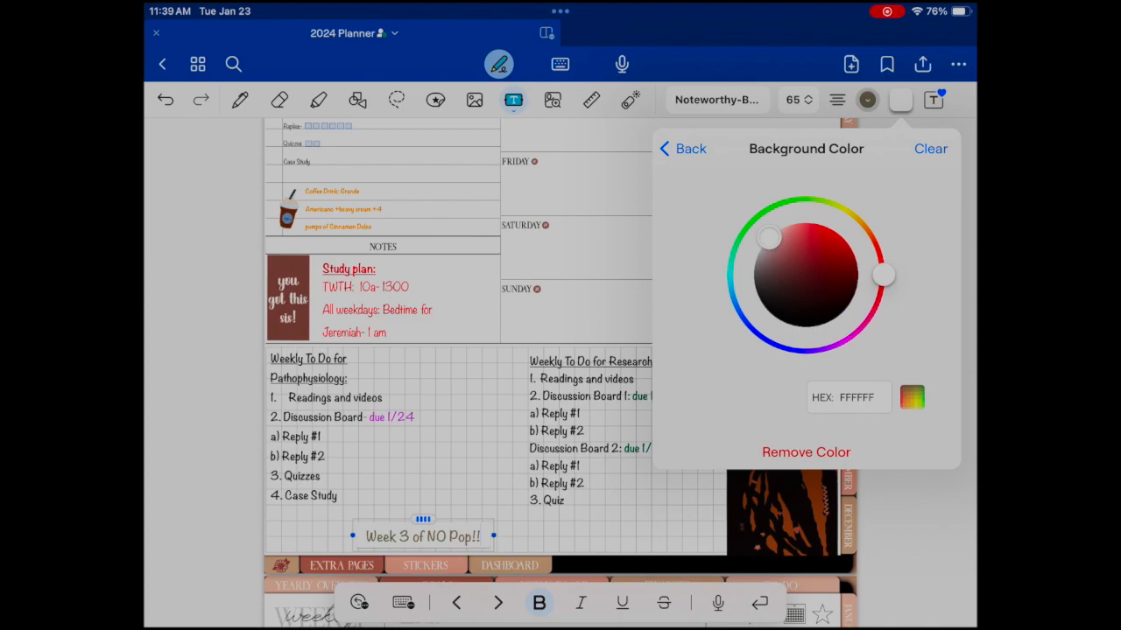
click(683, 147)
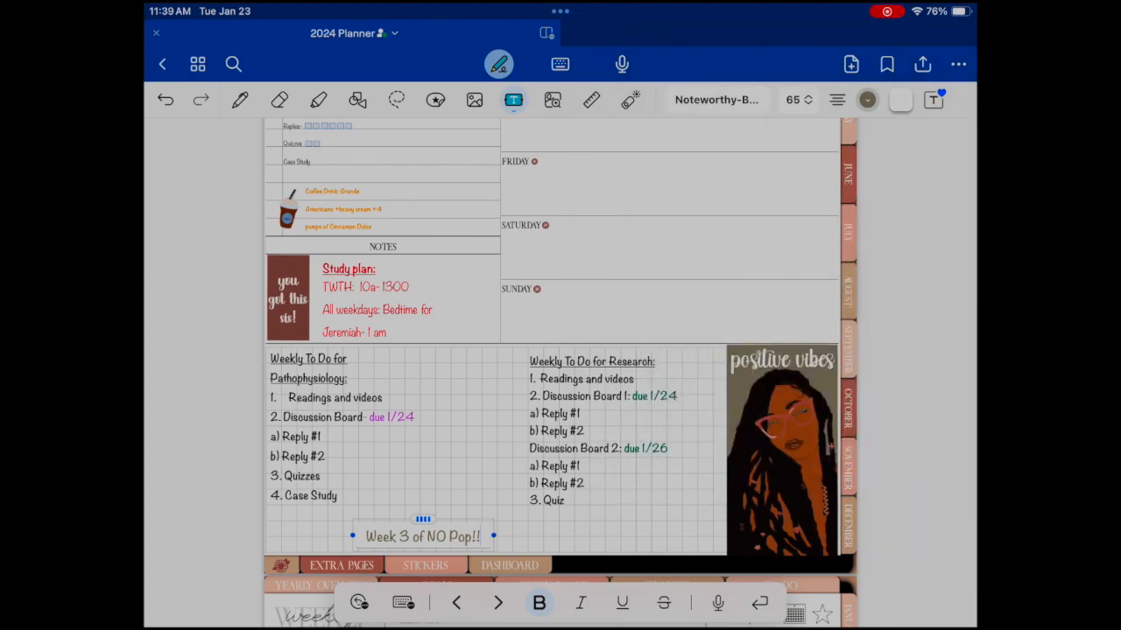
click(900, 98)
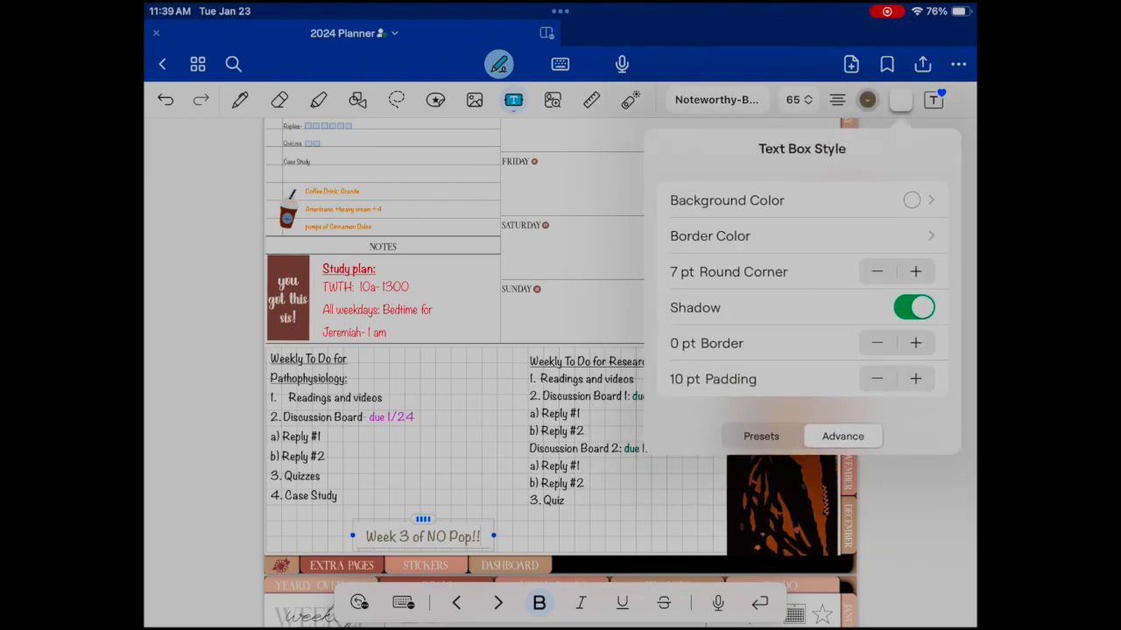
click(727, 200)
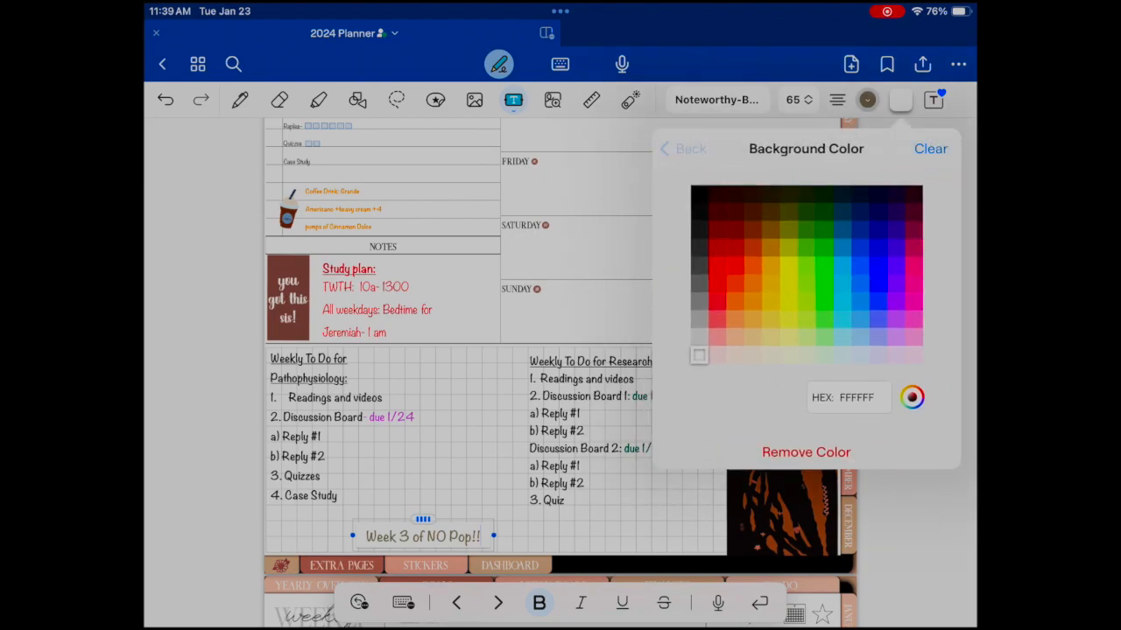
click(682, 147)
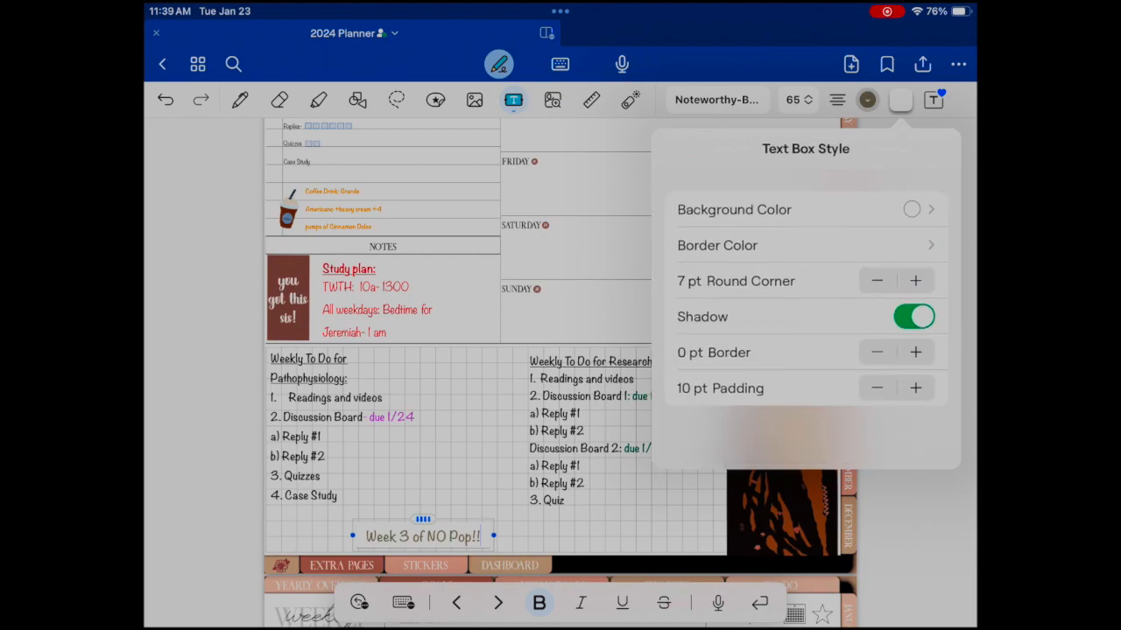